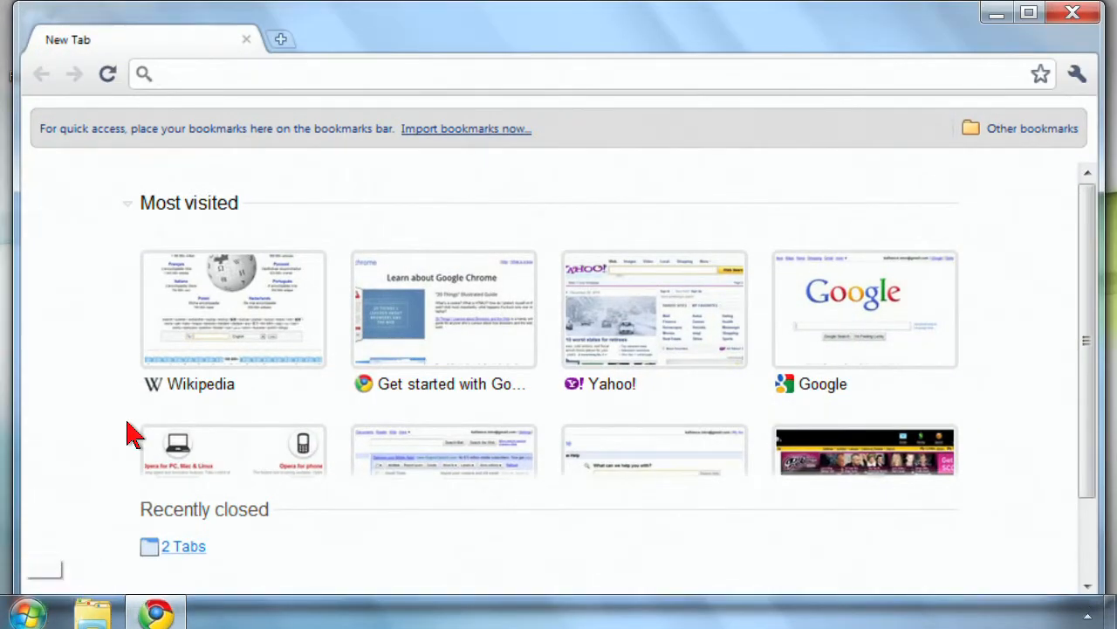
# Step: Load google.com from the Most visited thumbnails and focus its search box
pyautogui.click(864, 306)
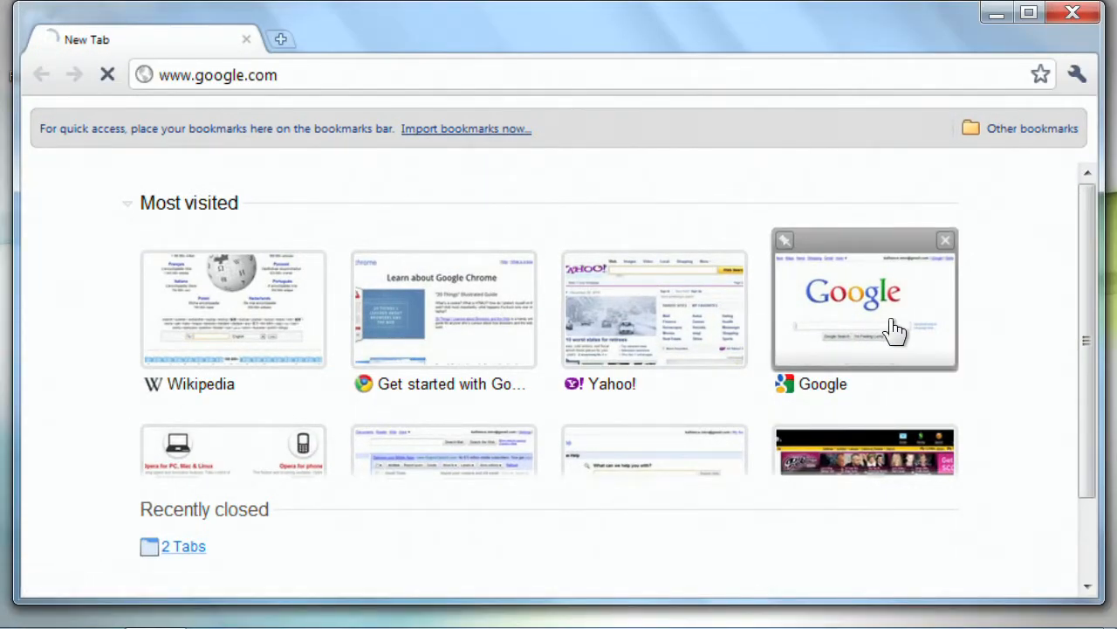
pyautogui.click(863, 305)
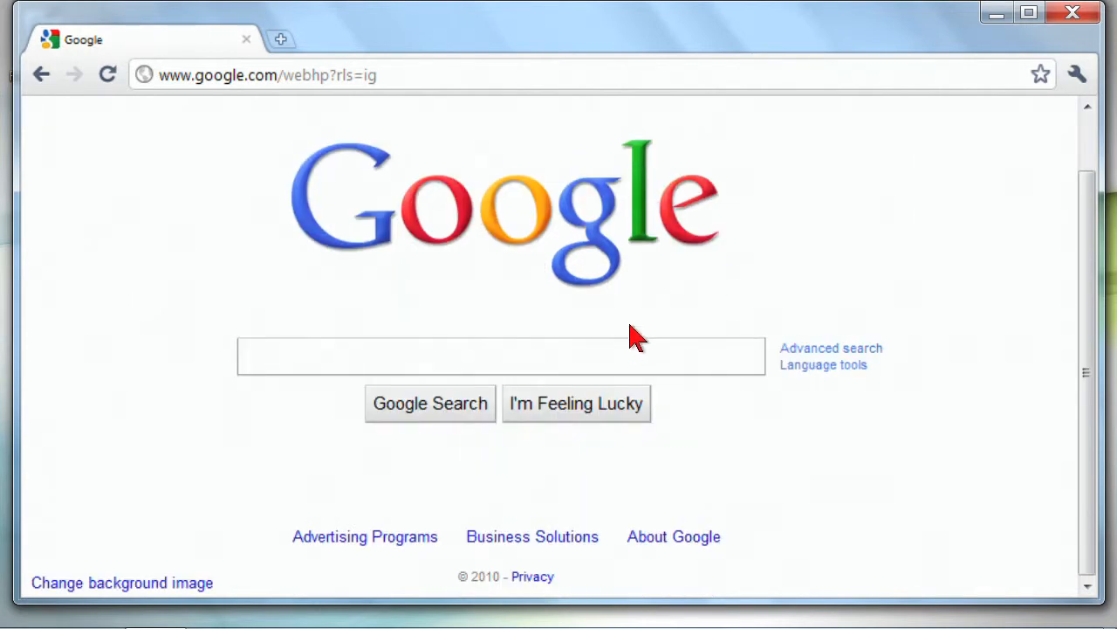
pyautogui.moveTo(684, 307)
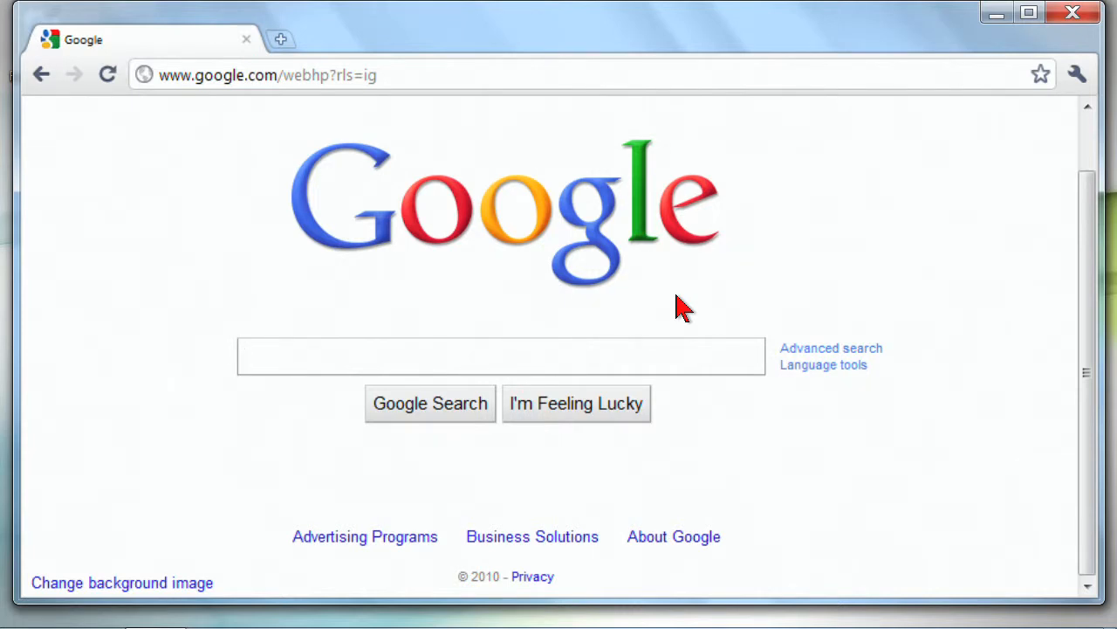
pyautogui.click(501, 356)
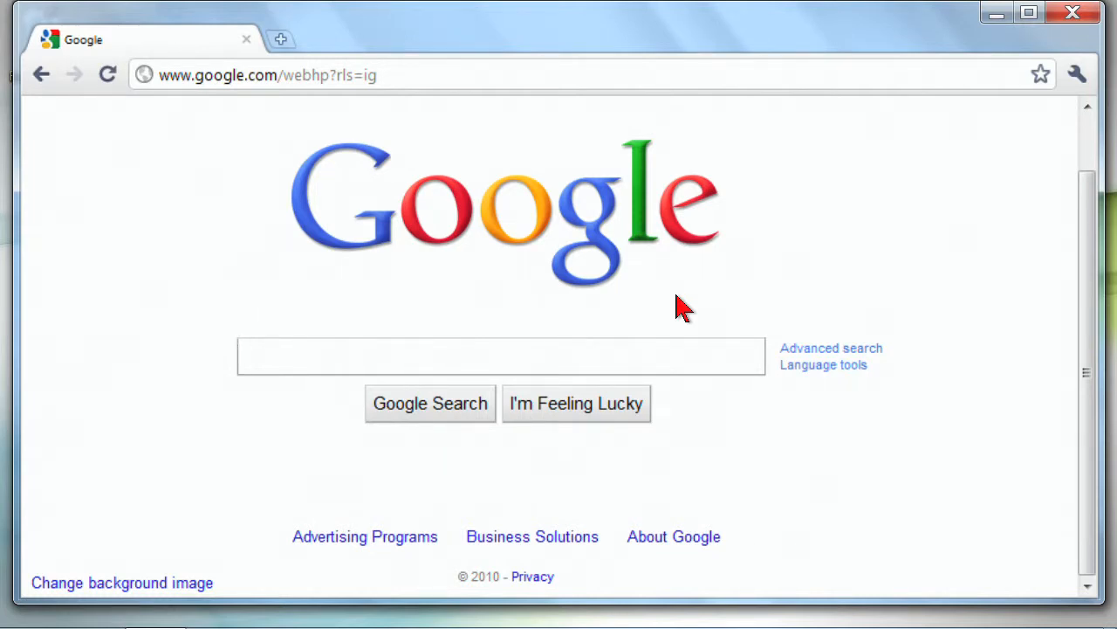
# Step: Search Google for 'recipe for chocolate chip cookies' and scan the results
pyautogui.click(501, 357)
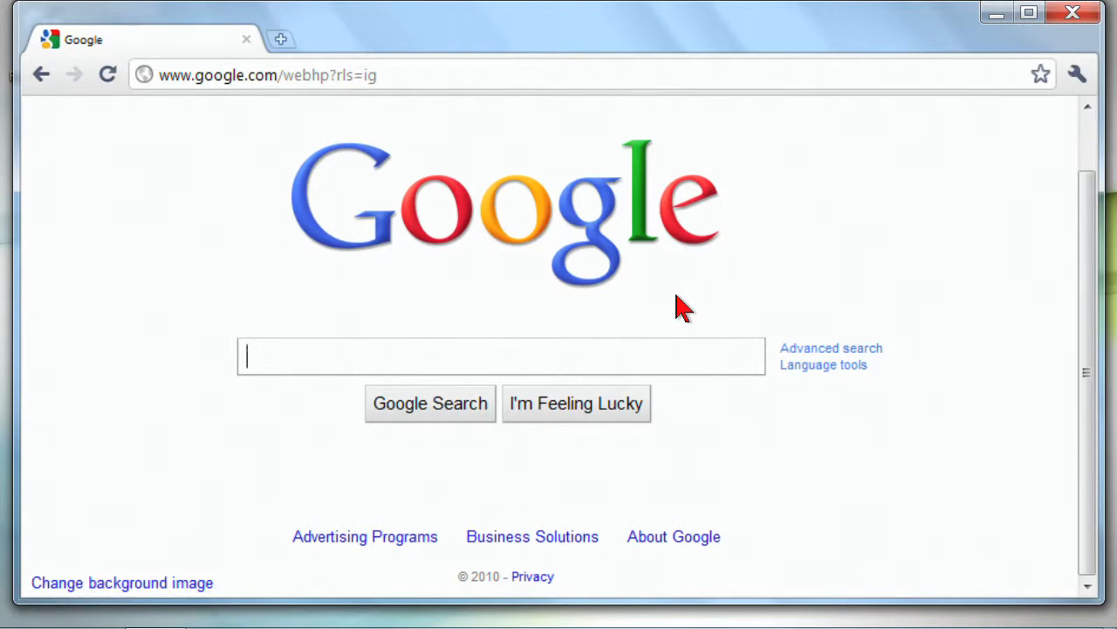
pyautogui.write('recipe for chocolate chip cookies')
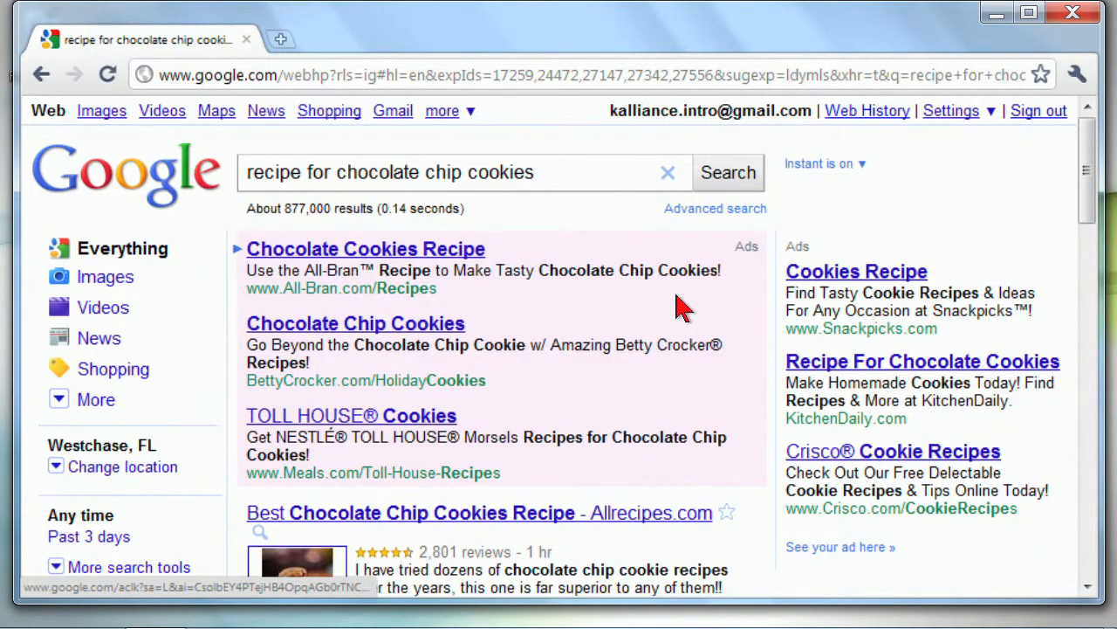
pyautogui.scroll(-3)
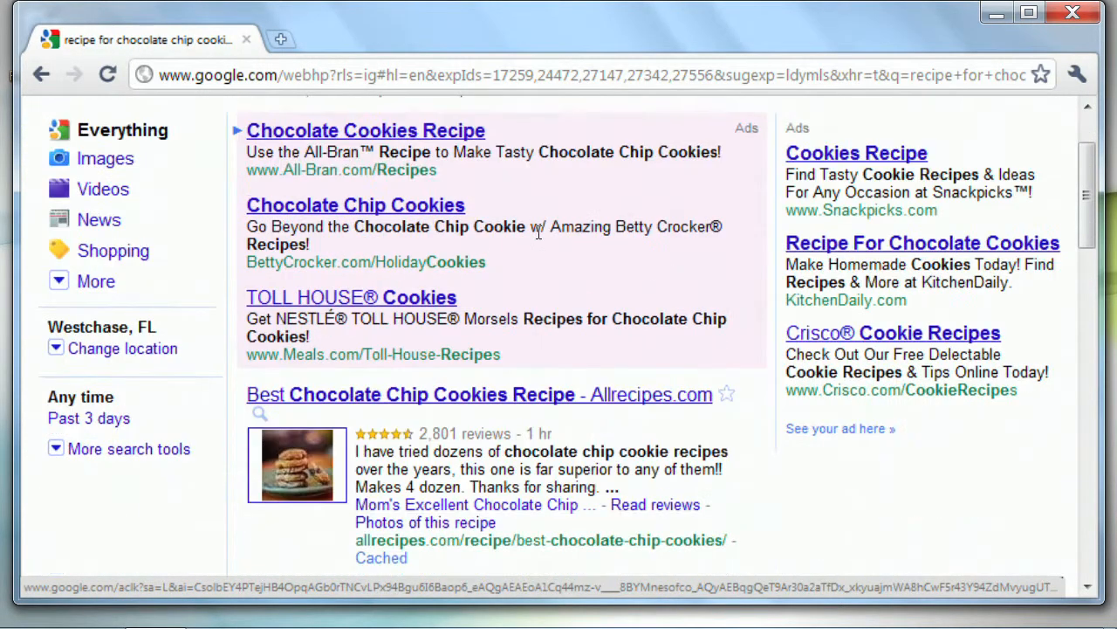
pyautogui.scroll(-3)
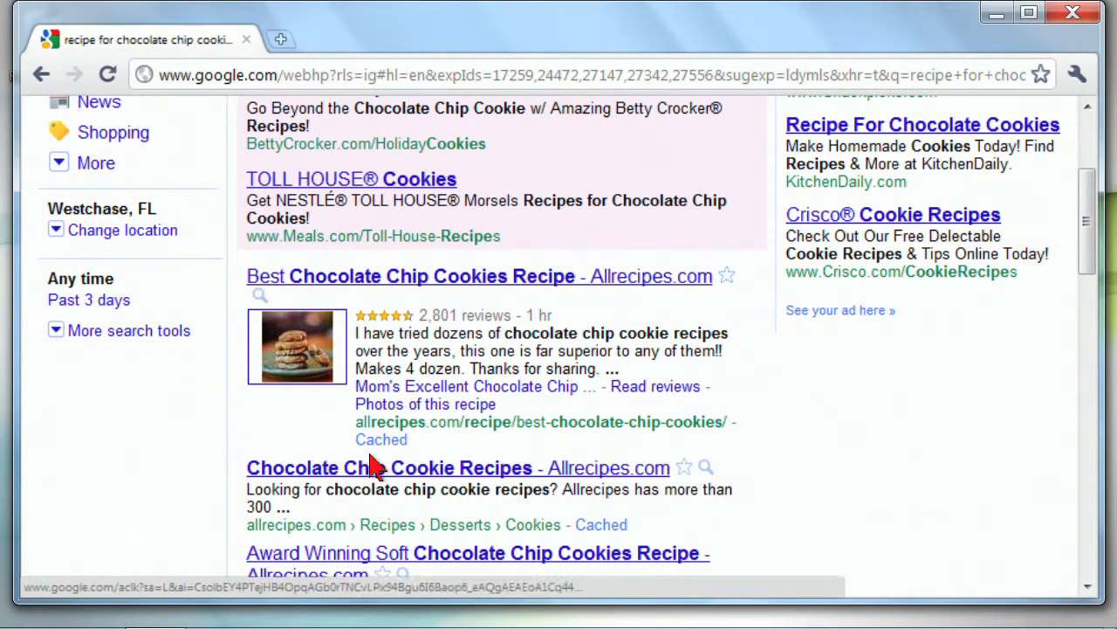
pyautogui.scroll(-3)
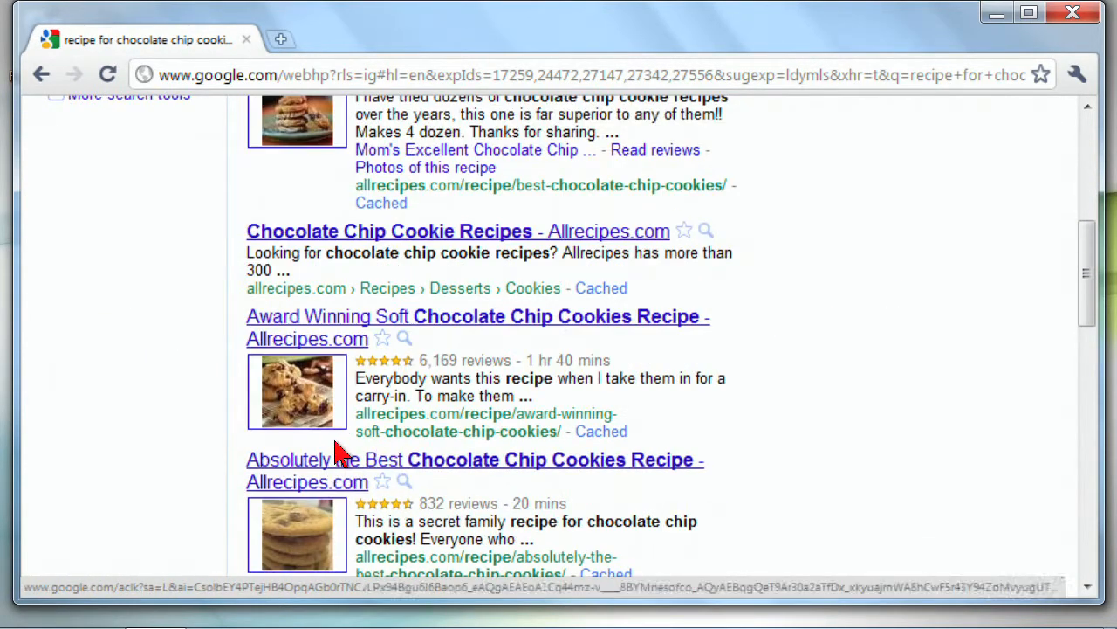
pyautogui.moveTo(398, 345)
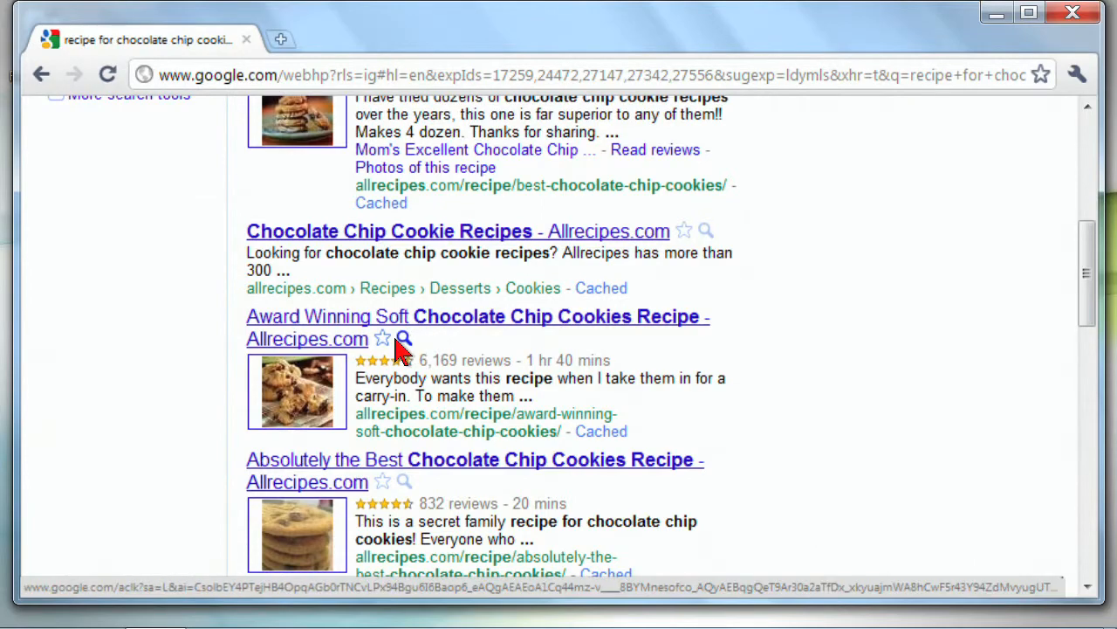
# Step: Replace the query with 'driving directions to Disney world' and view its results
pyautogui.click(331, 316)
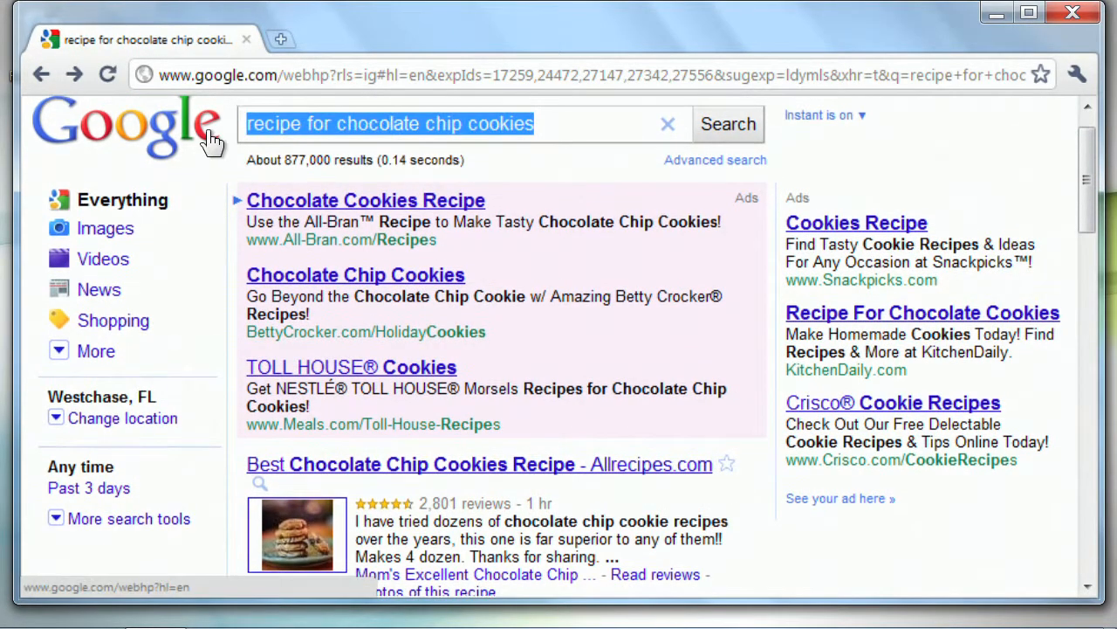
pyautogui.write('driving directions to Disney world')
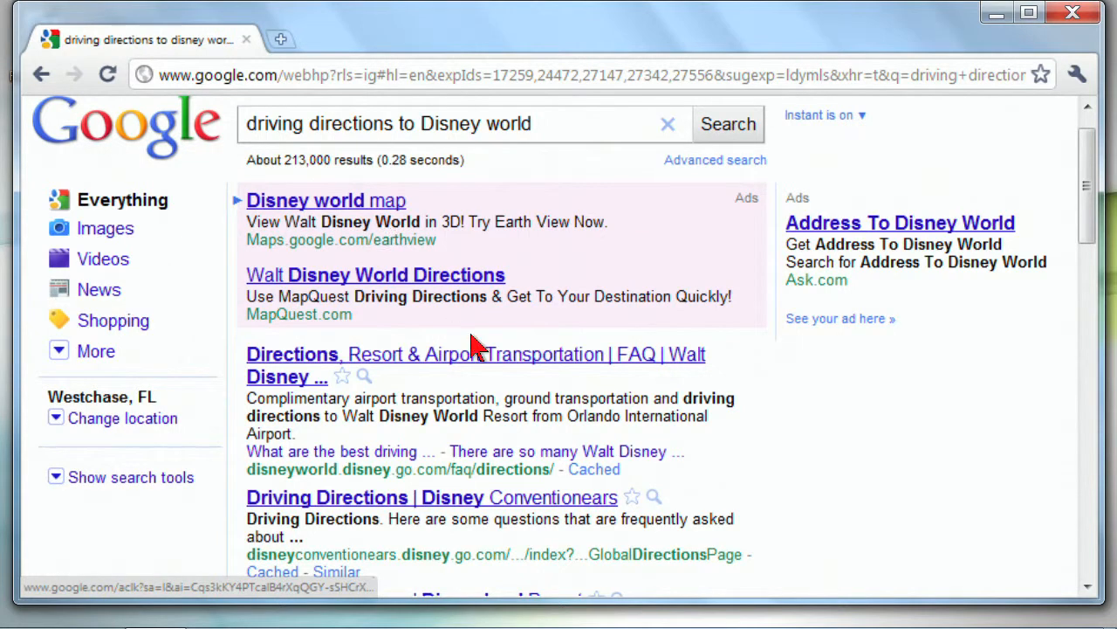
pyautogui.moveTo(500, 172)
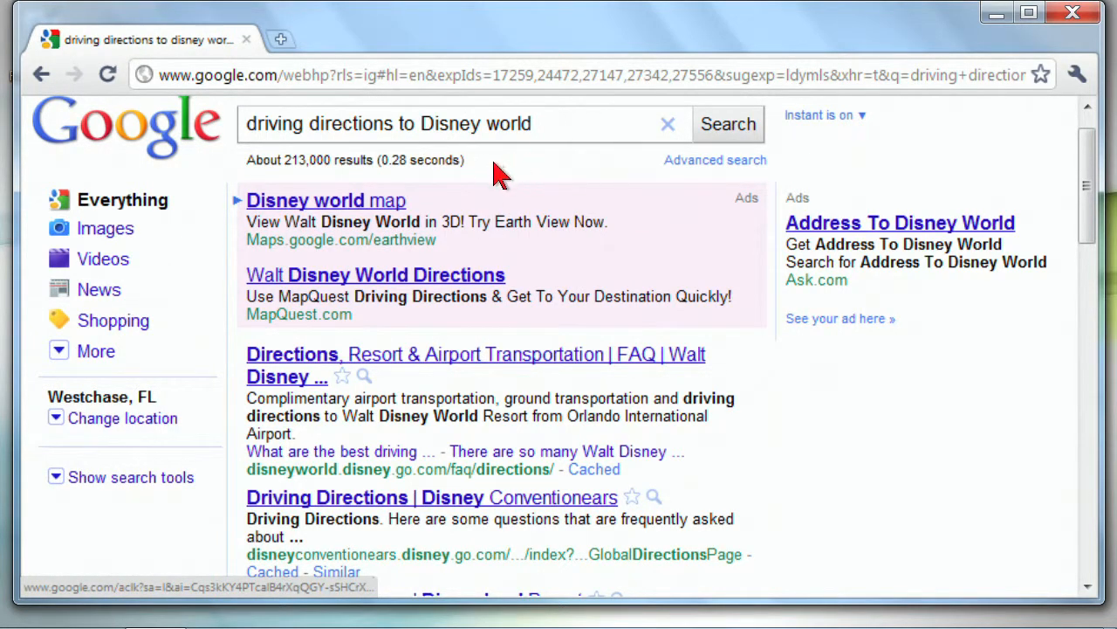
pyautogui.moveTo(436, 350)
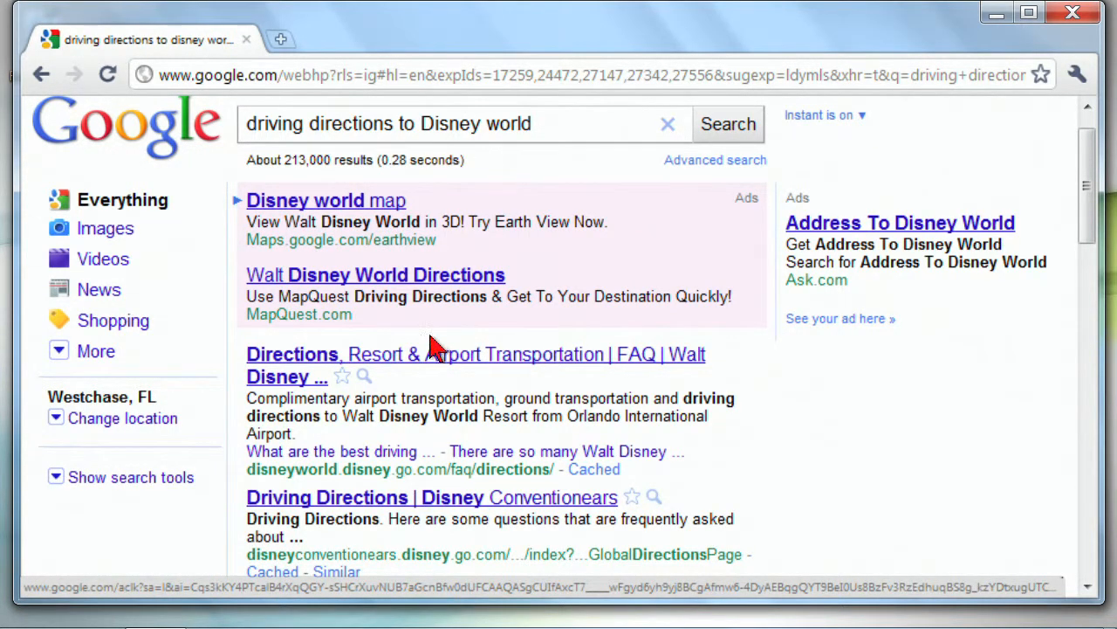
pyautogui.scroll(-3)
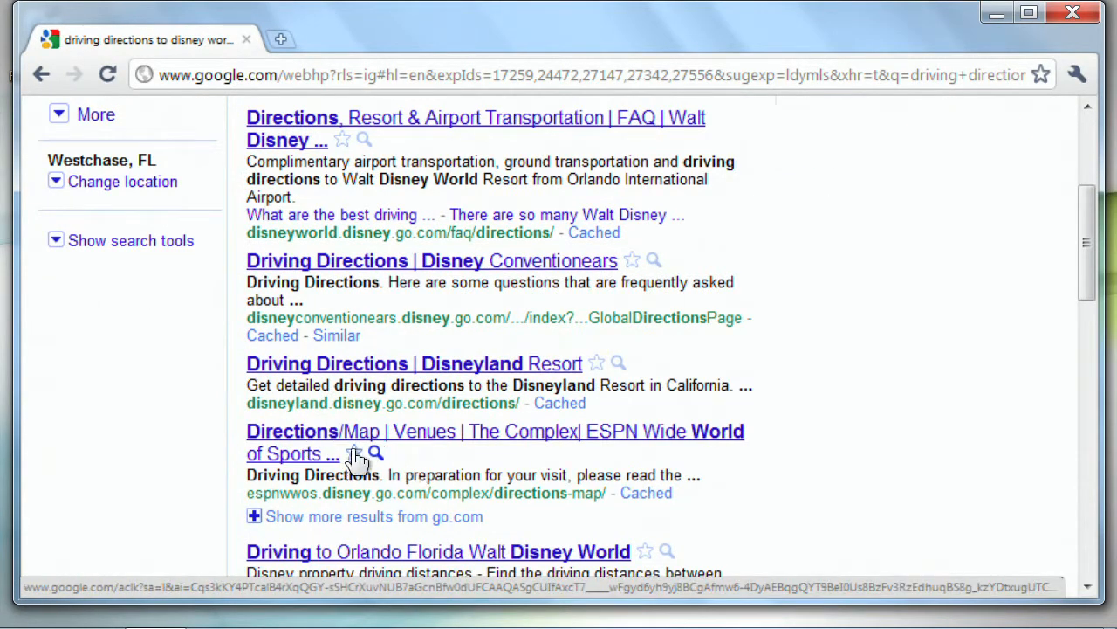
pyautogui.scroll(3)
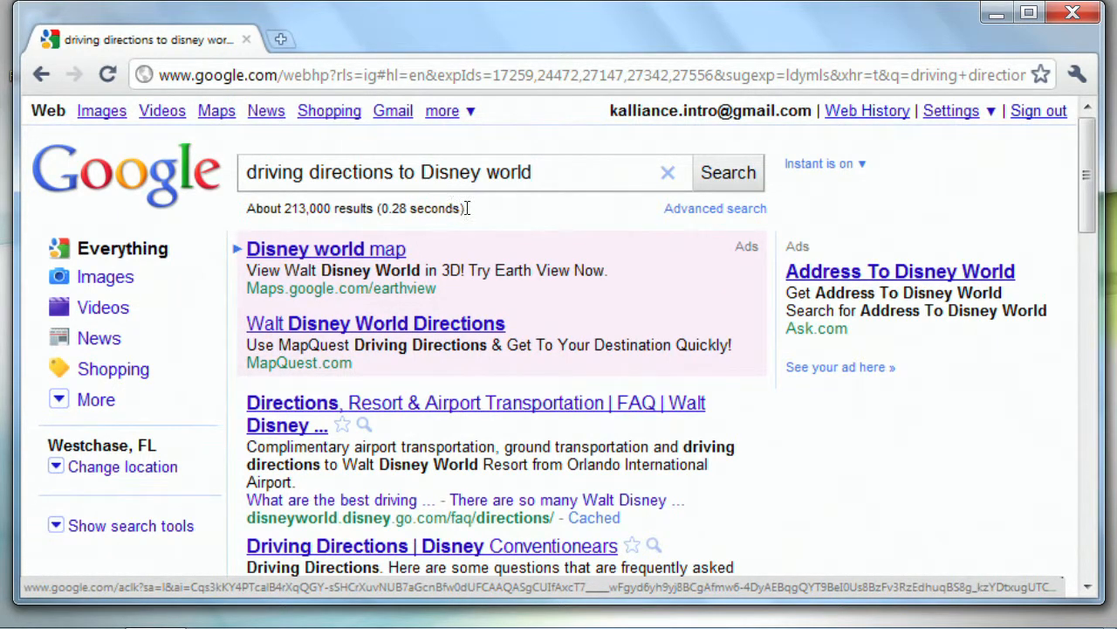
# Step: Replace the Disney world query with 'tampa bay rays news' and view the instant results
pyautogui.tripleClick(388, 171)
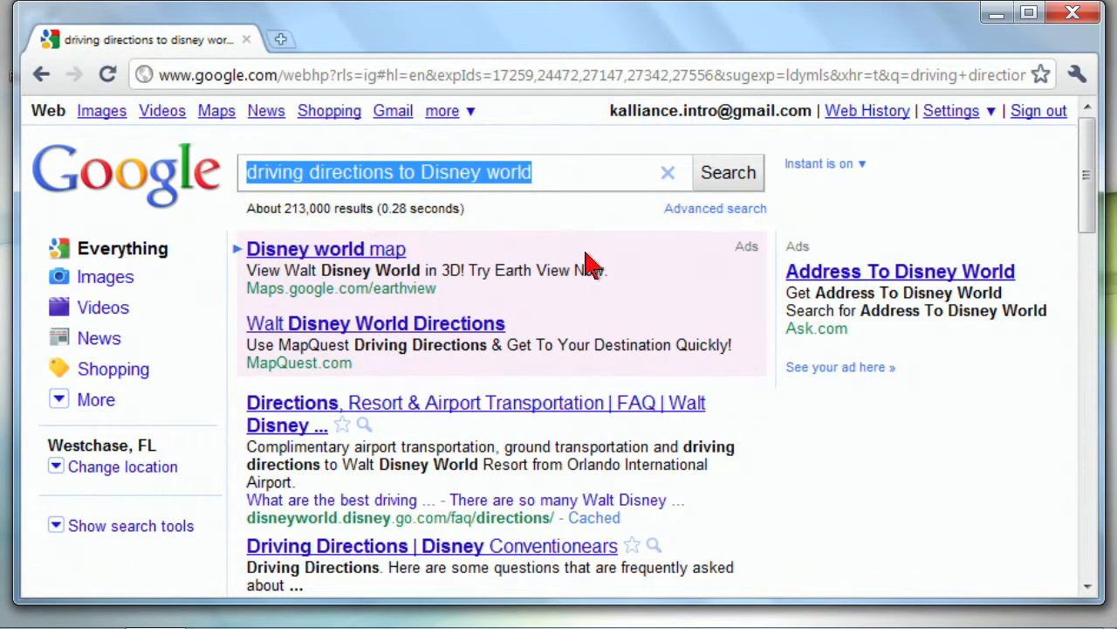
pyautogui.moveTo(624, 267)
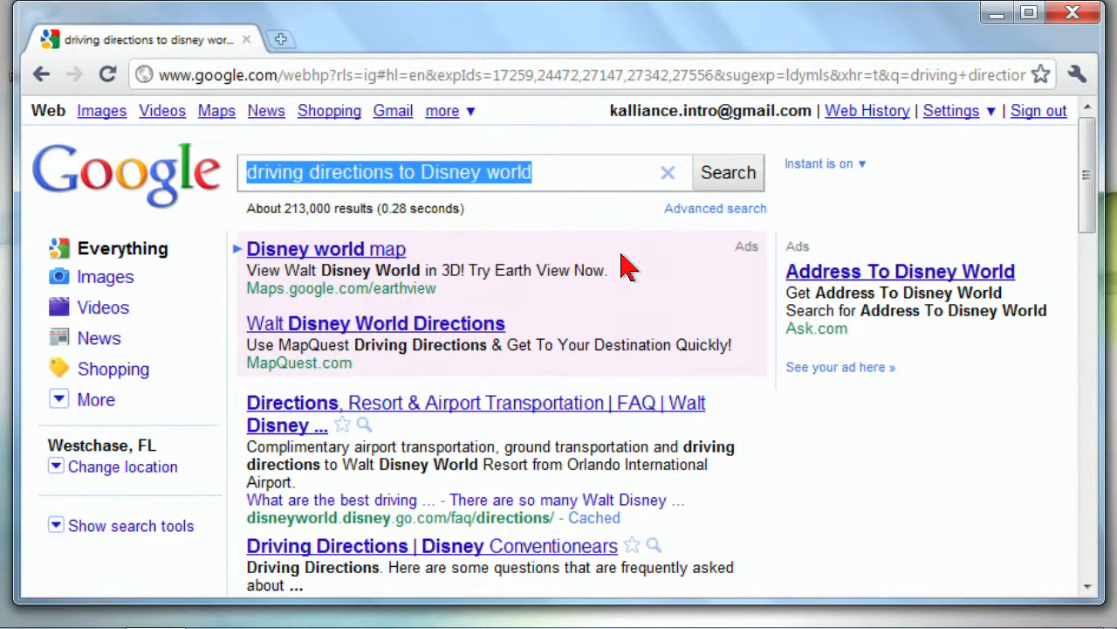
pyautogui.write('tampa')
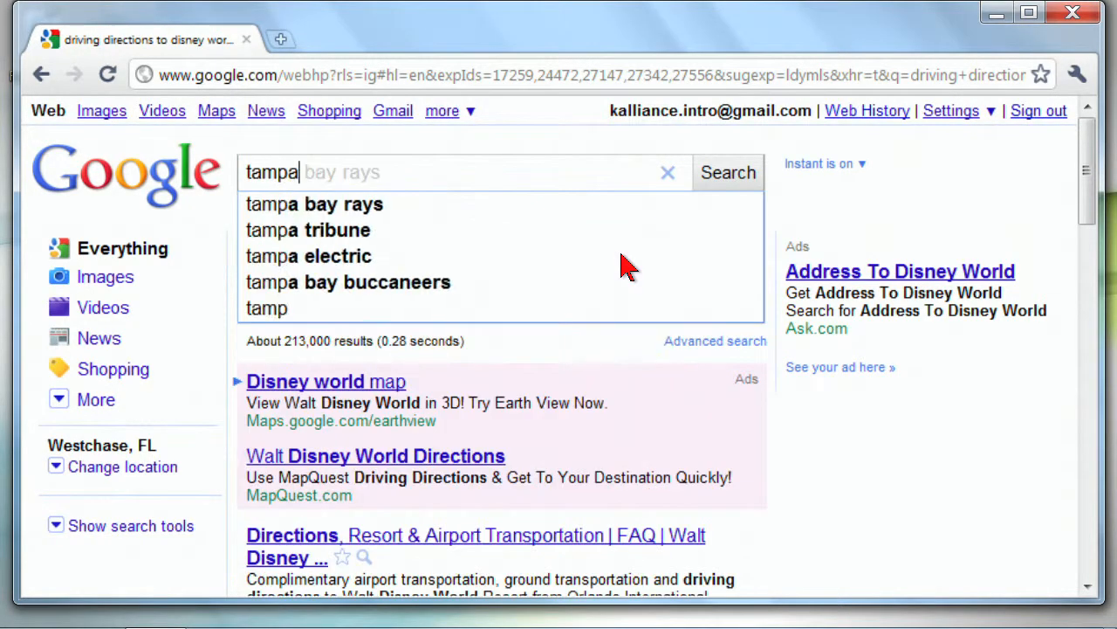
pyautogui.write('bay rays news')
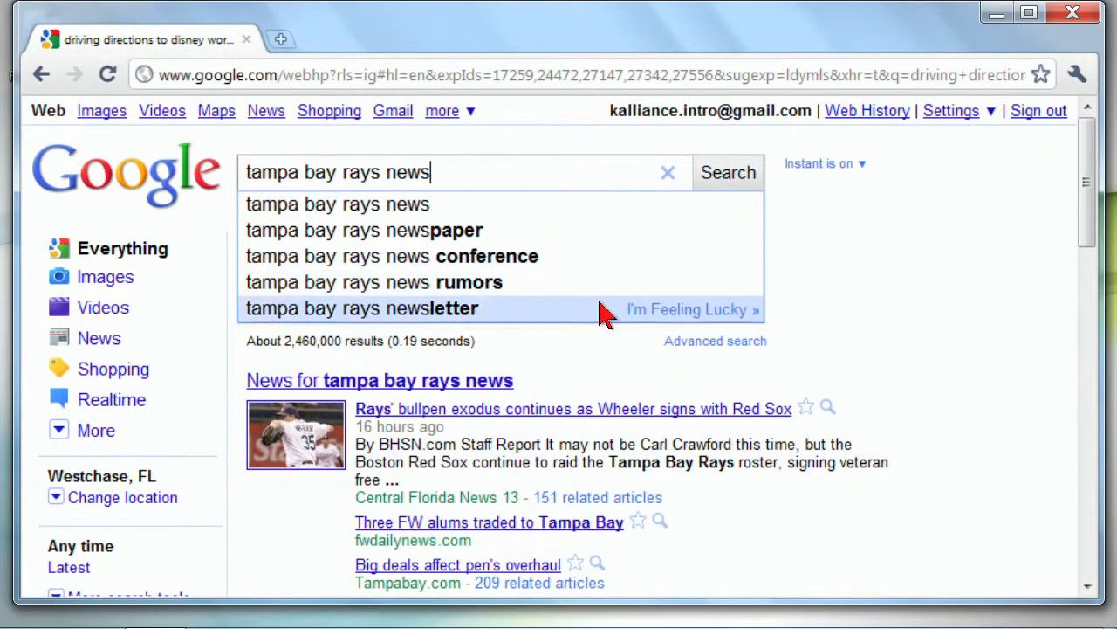
pyautogui.scroll(-3)
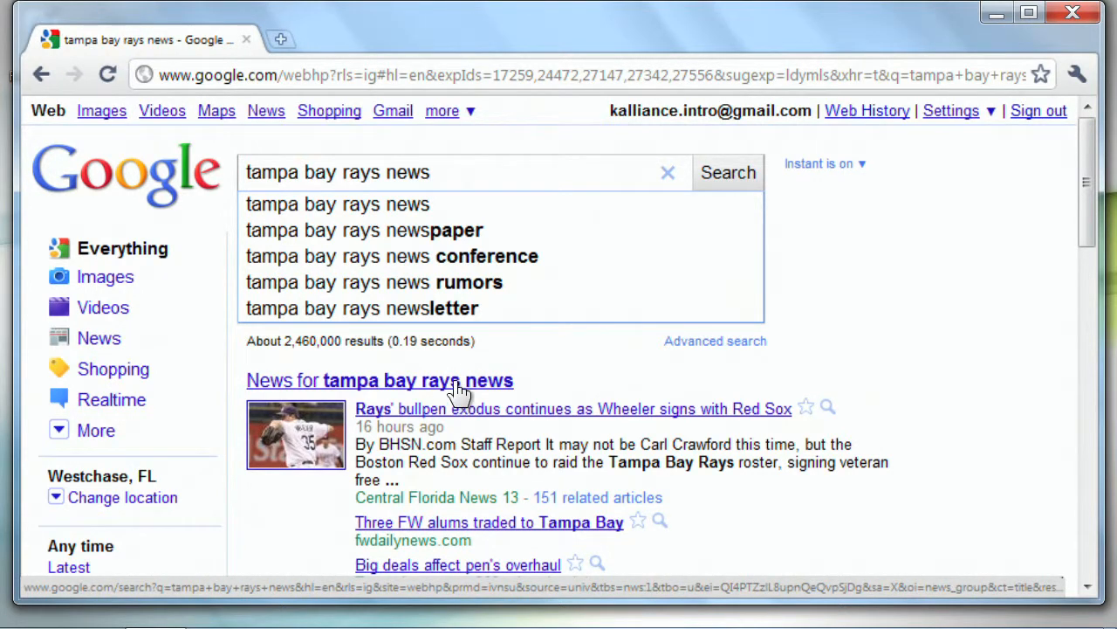
pyautogui.click(823, 163)
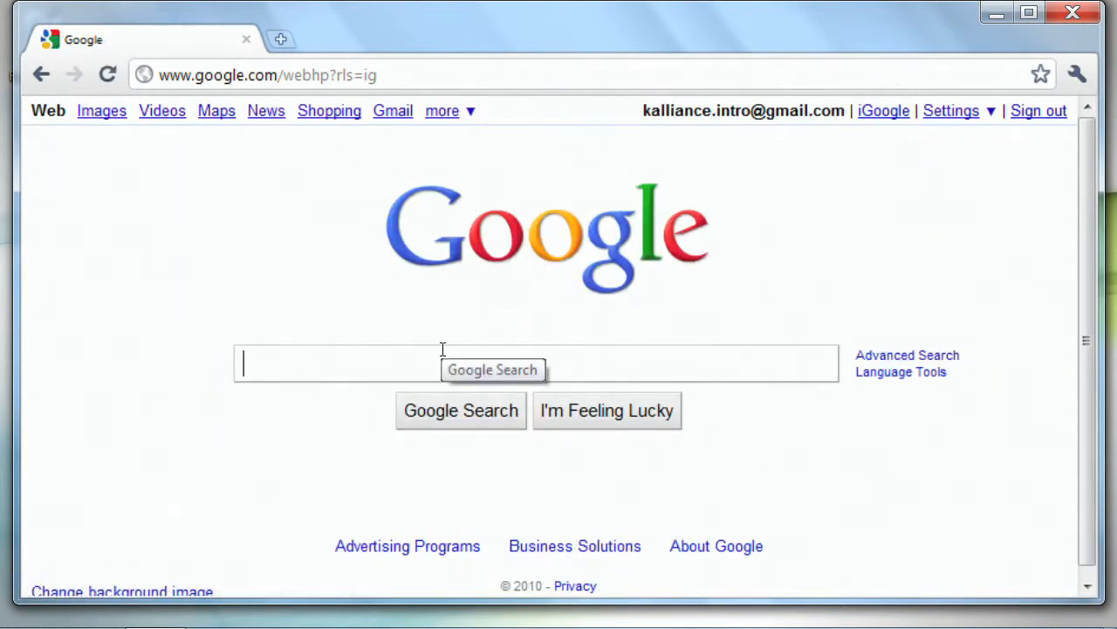
# Step: Return to the Google homepage and run a search for 'chili recipe'
pyautogui.write('tampa bay rays news')
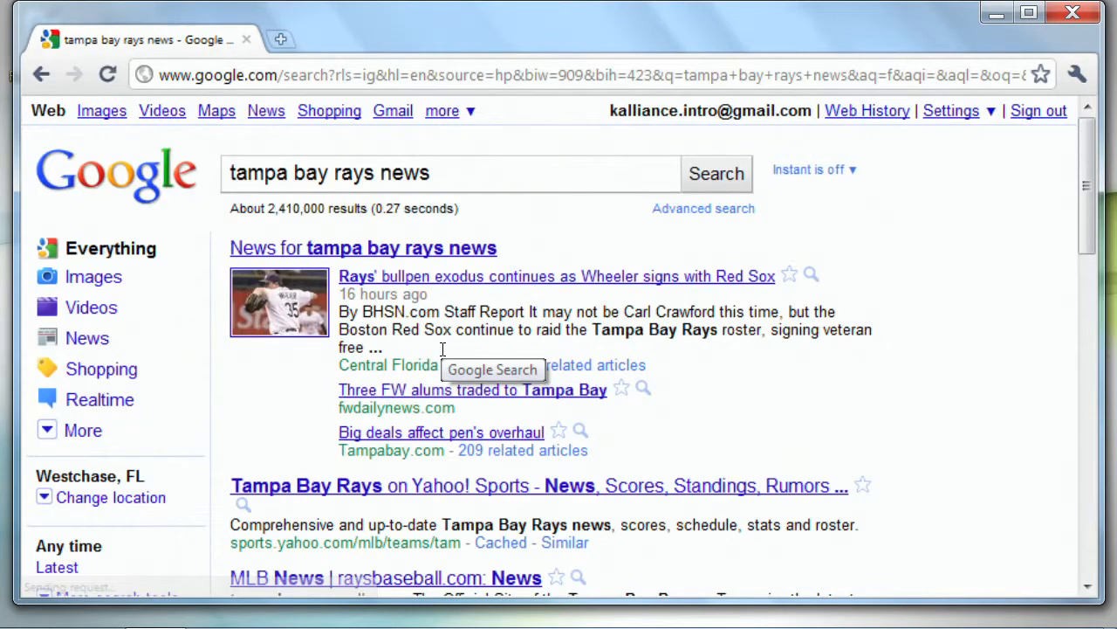
pyautogui.click(41, 74)
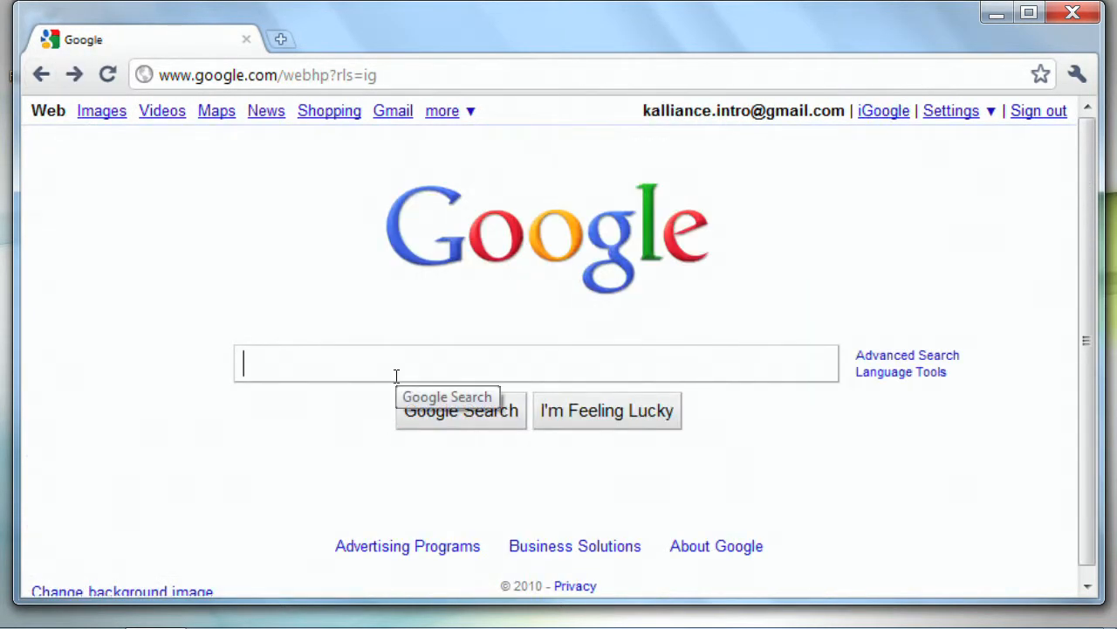
pyautogui.write('chili re')
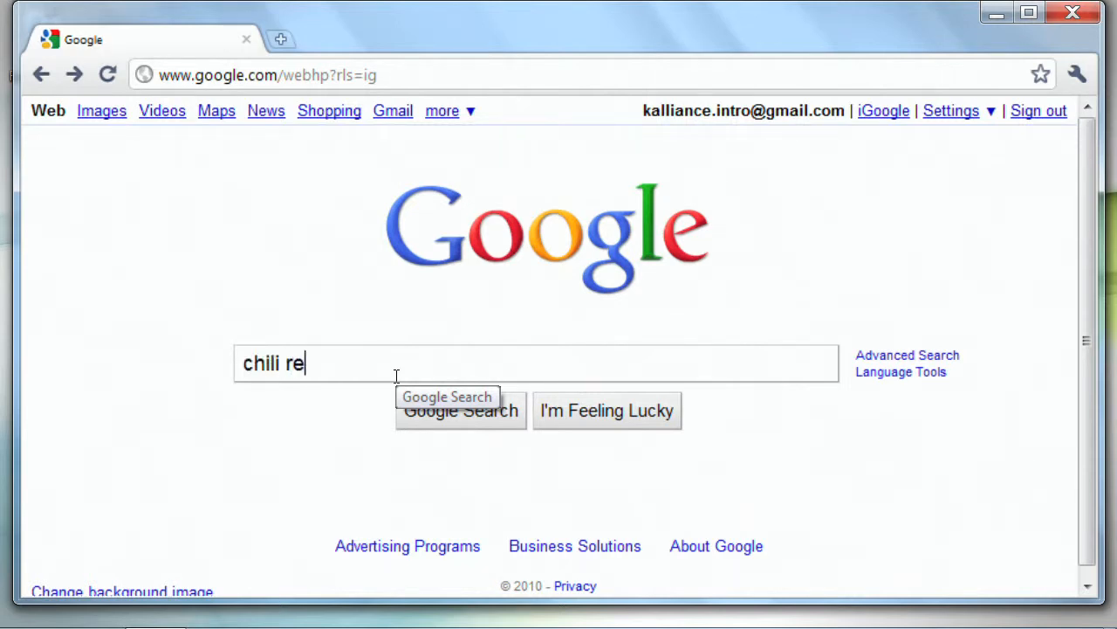
pyautogui.write('cipe')
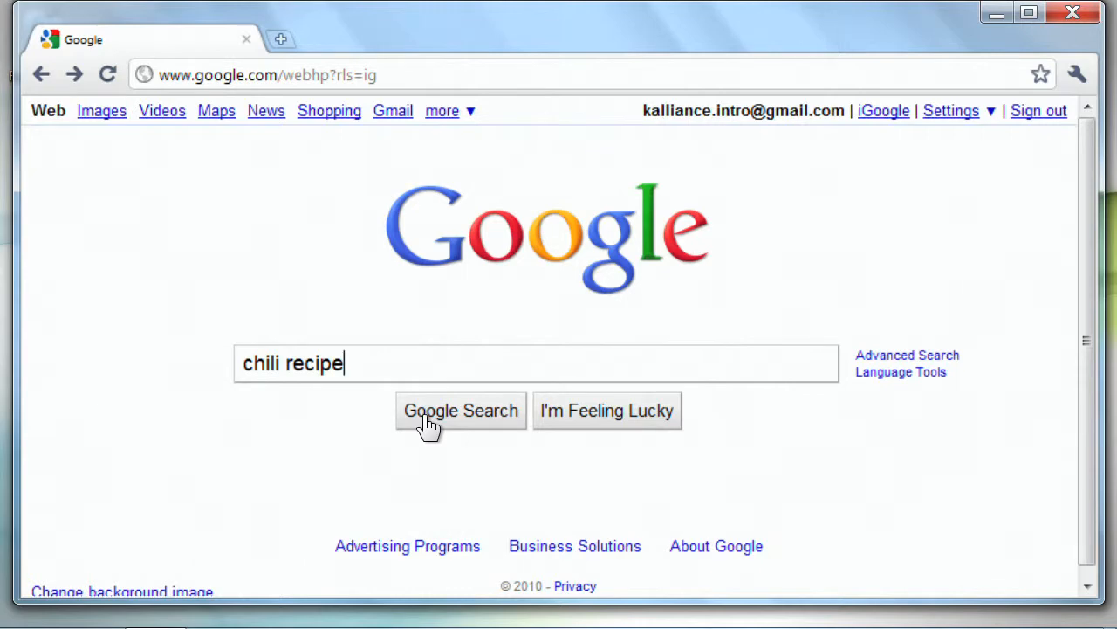
pyautogui.moveTo(597, 428)
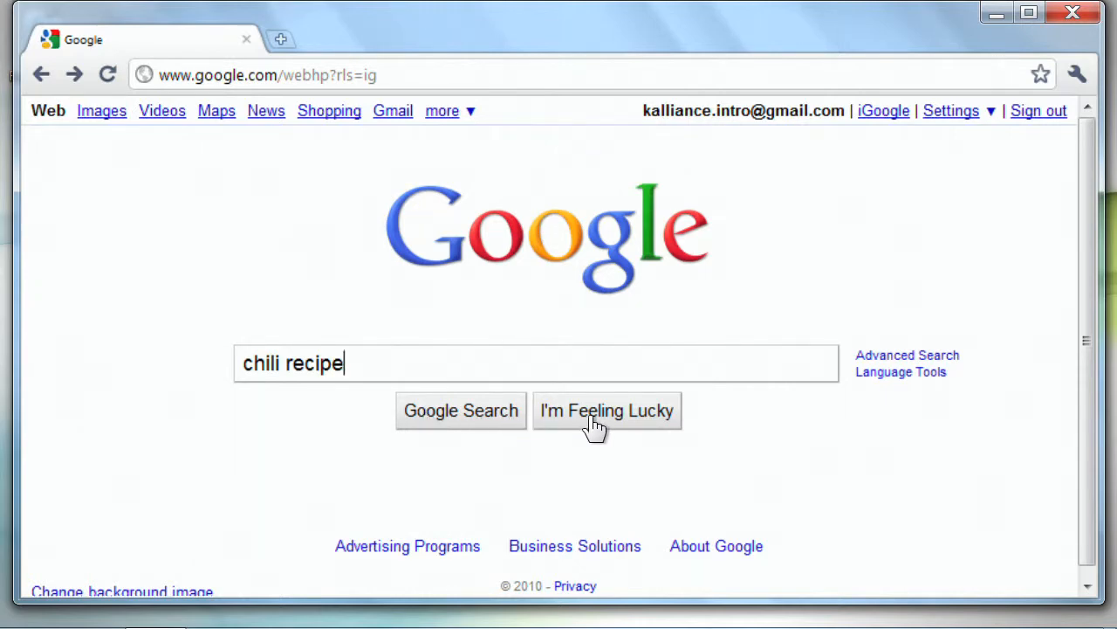
pyautogui.click(461, 411)
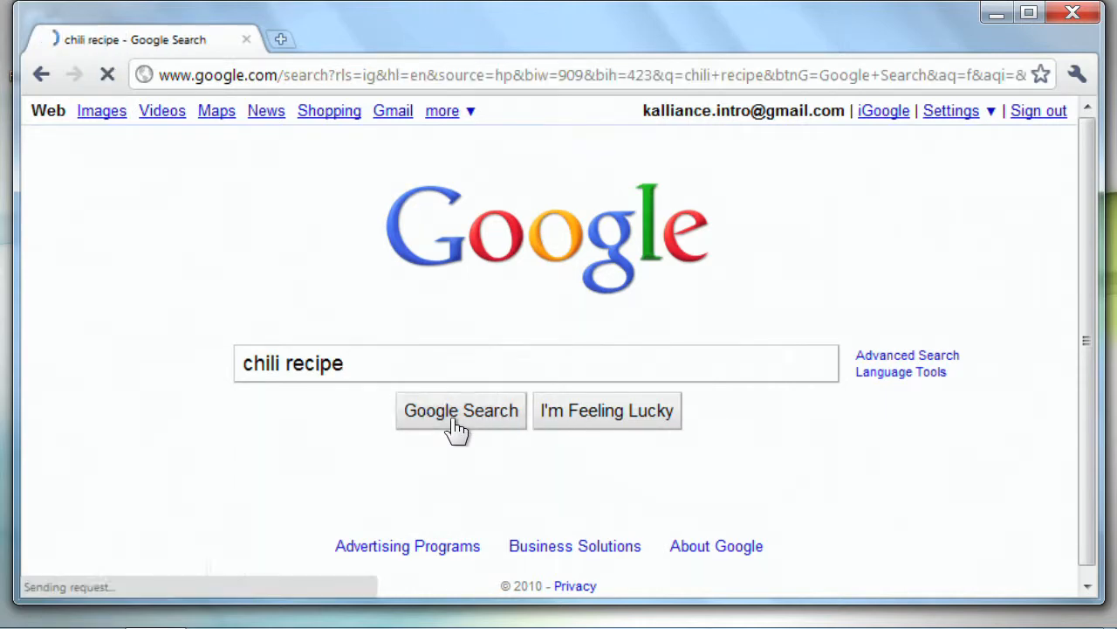
pyautogui.click(460, 410)
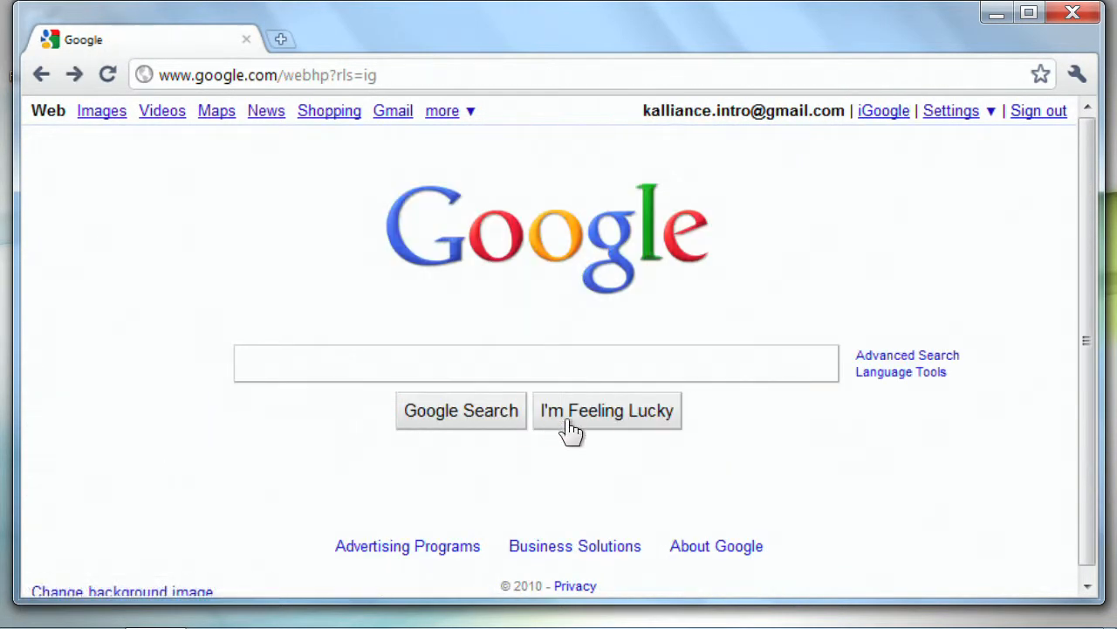
# Step: Try I'm Feeling Lucky with an empty box, reaching its explanation page, then enter 'chili recipe'
pyautogui.click(607, 411)
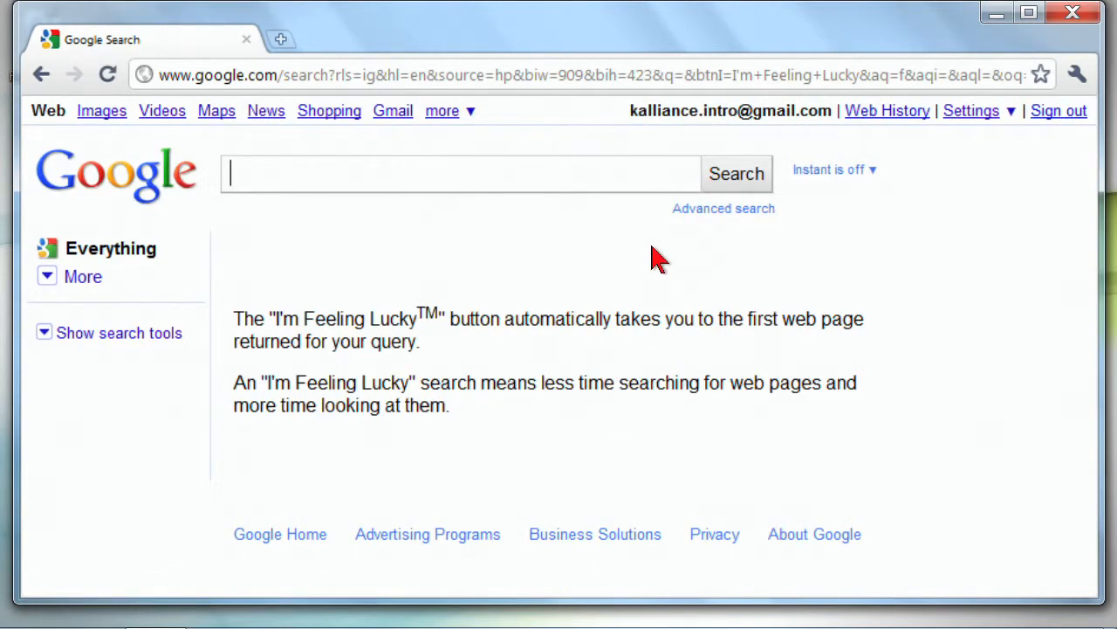
pyautogui.write('chili')
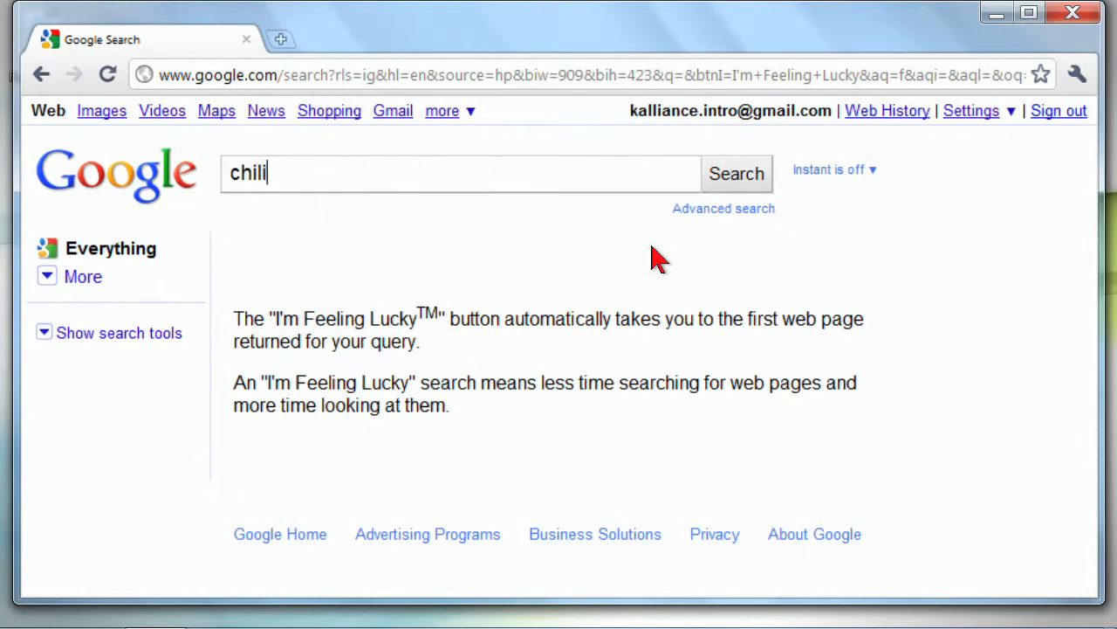
pyautogui.write('recipe')
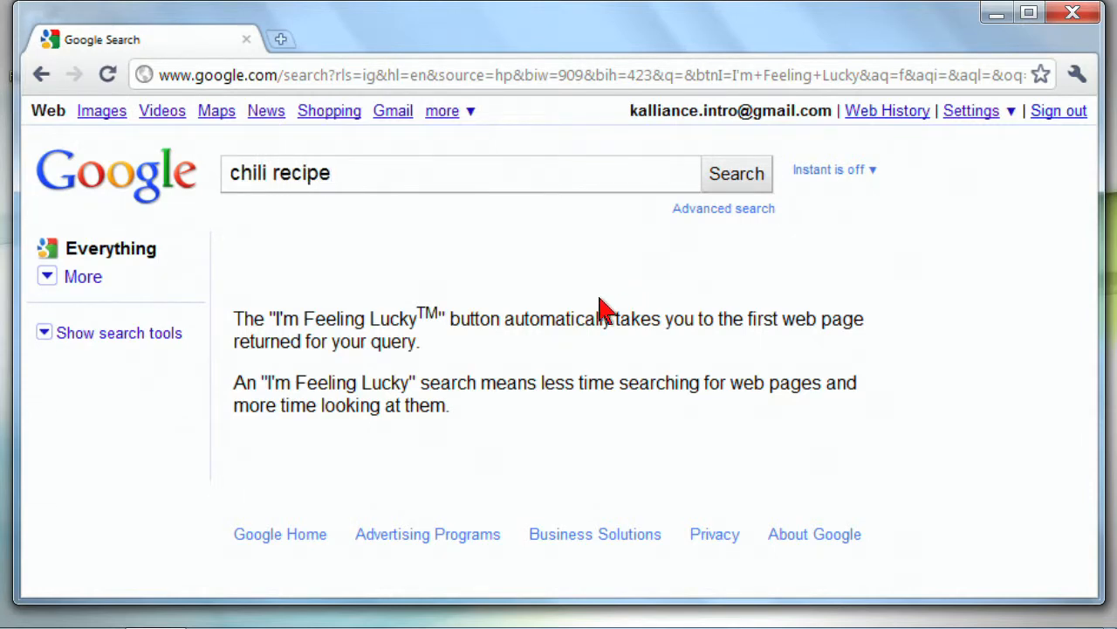
pyautogui.click(736, 174)
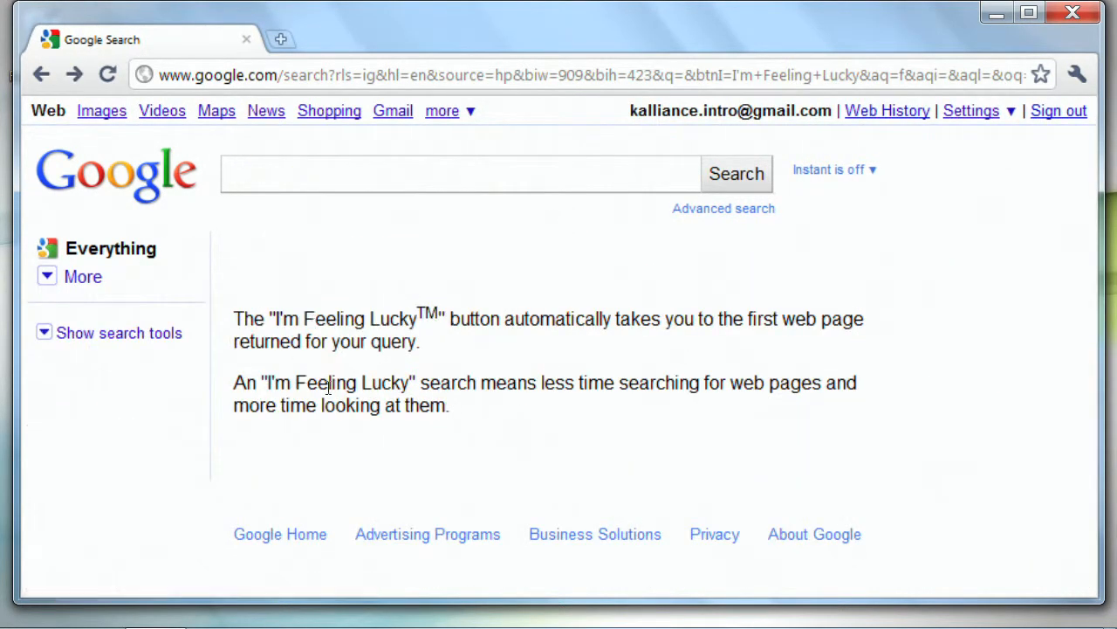
pyautogui.click(458, 173)
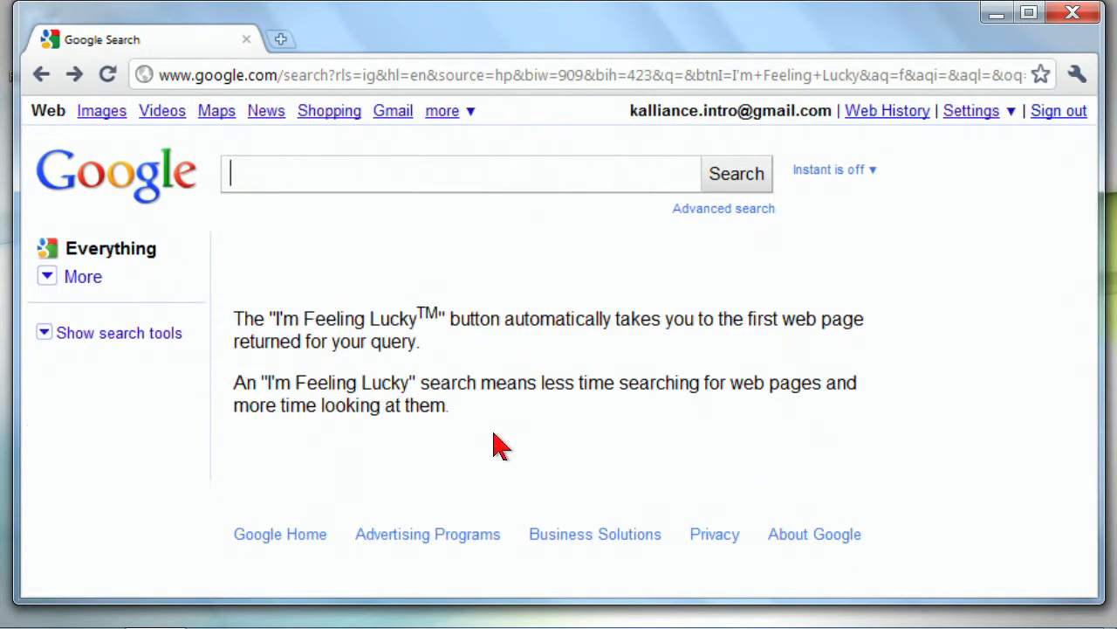
pyautogui.moveTo(57, 88)
pyautogui.write('c')
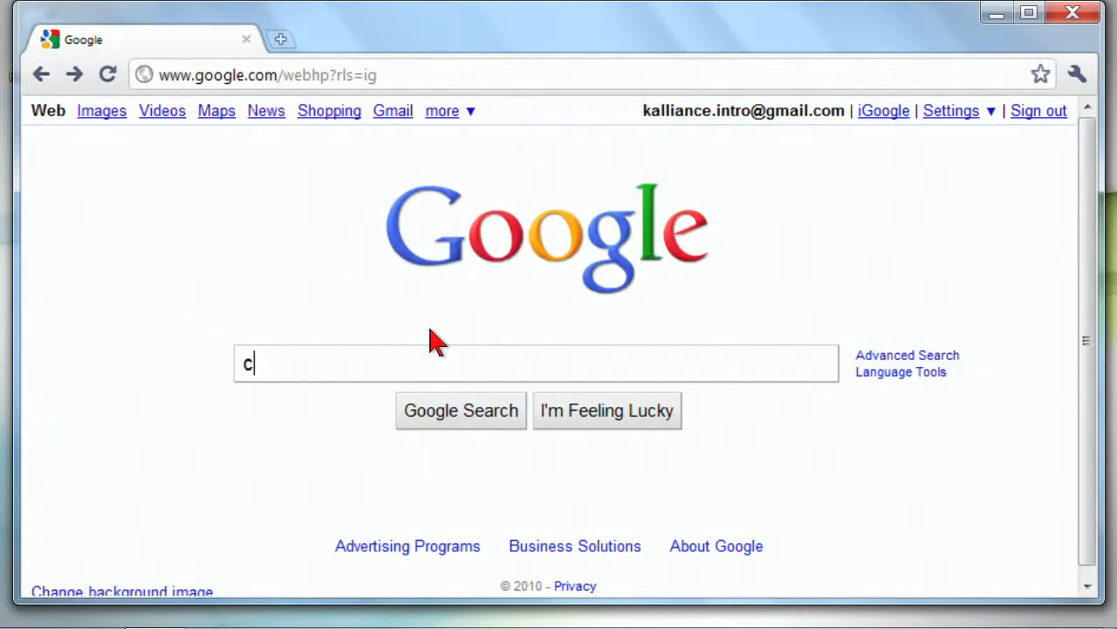
# Step: Use I'm Feeling Lucky on 'chili recipe' to jump straight to the top recipe site
pyautogui.write('hili recipe')
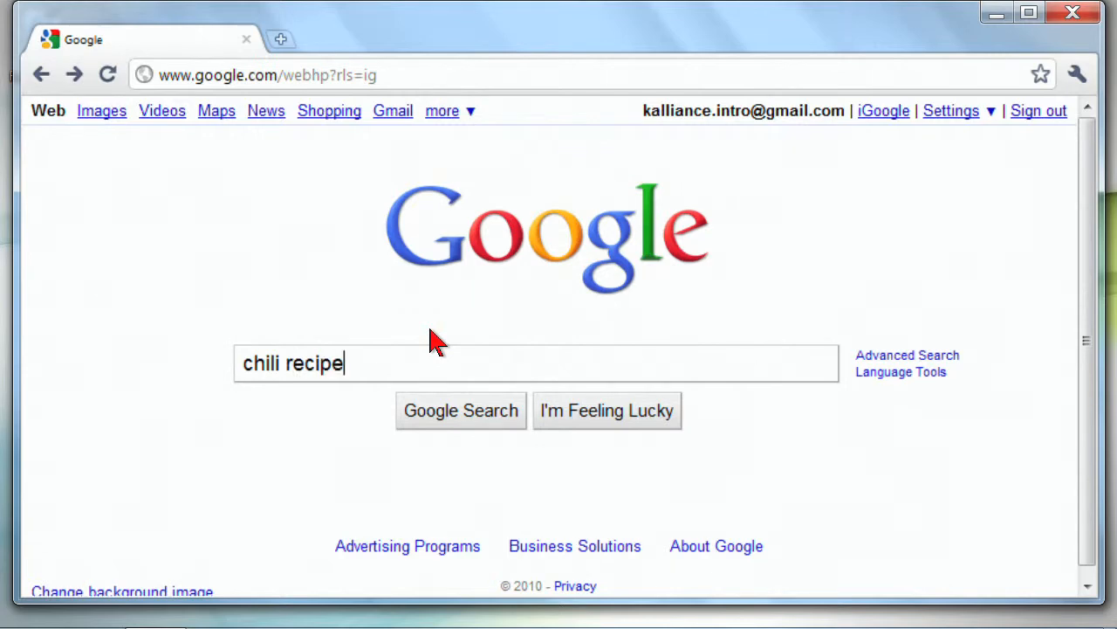
pyautogui.click(607, 410)
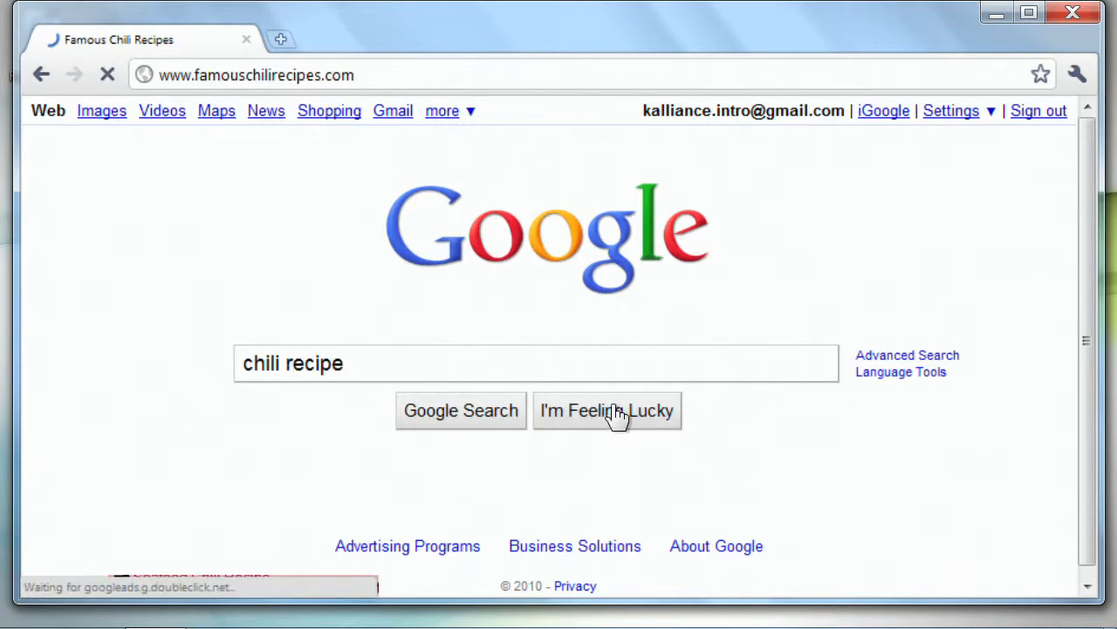
pyautogui.click(607, 410)
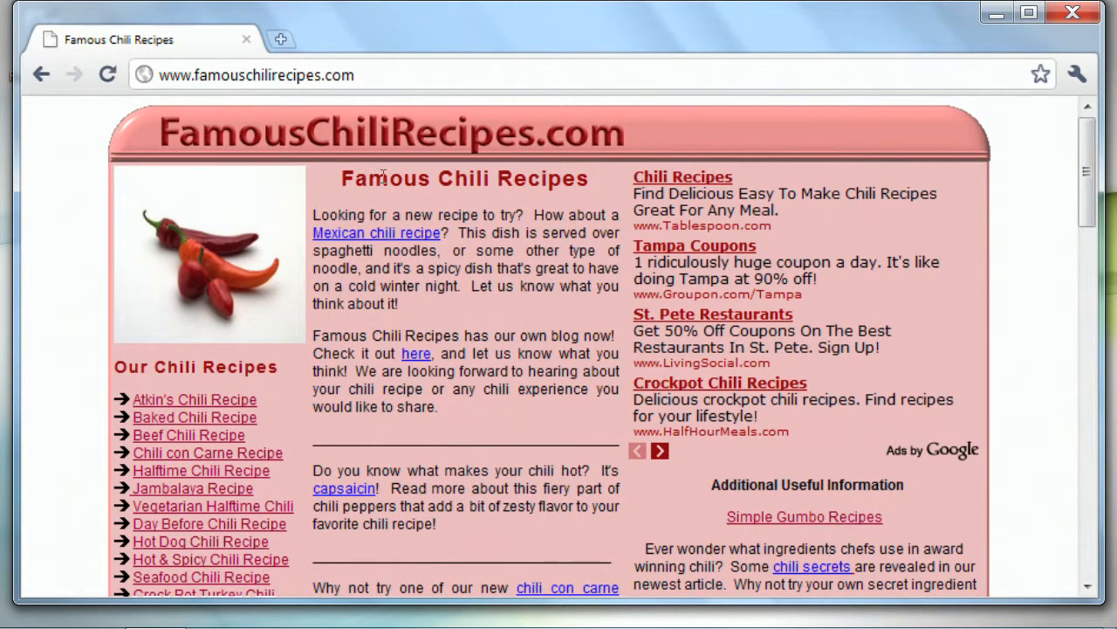
pyautogui.scroll(-3)
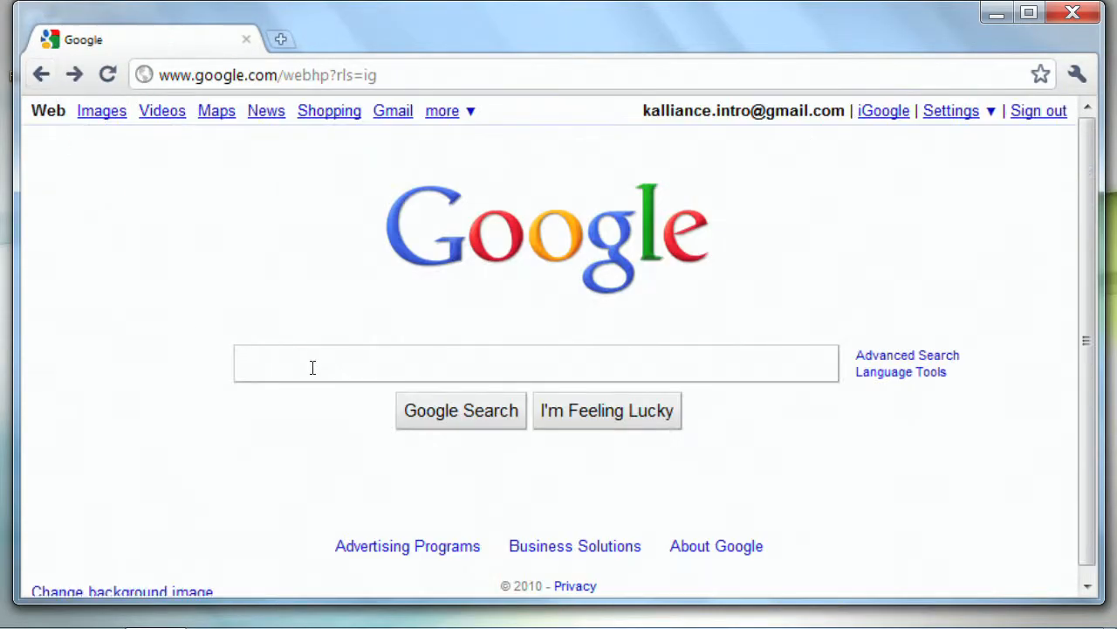
# Step: Run a regular Google Search for 'chili recipe' and scroll its ~1,160,000 results
pyautogui.write('chili re')
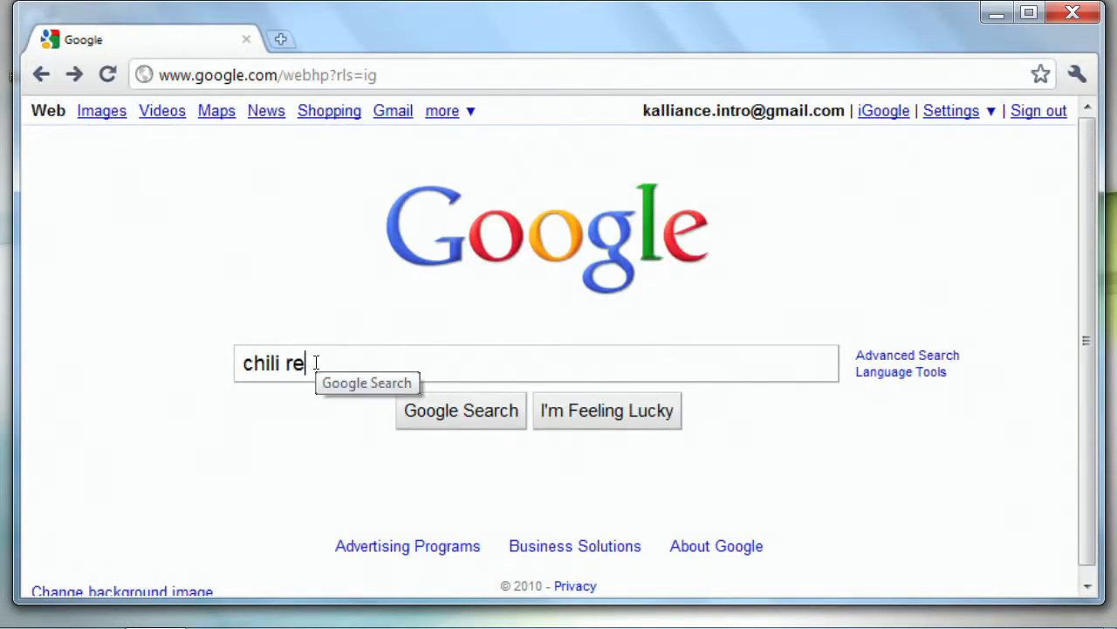
pyautogui.click(461, 410)
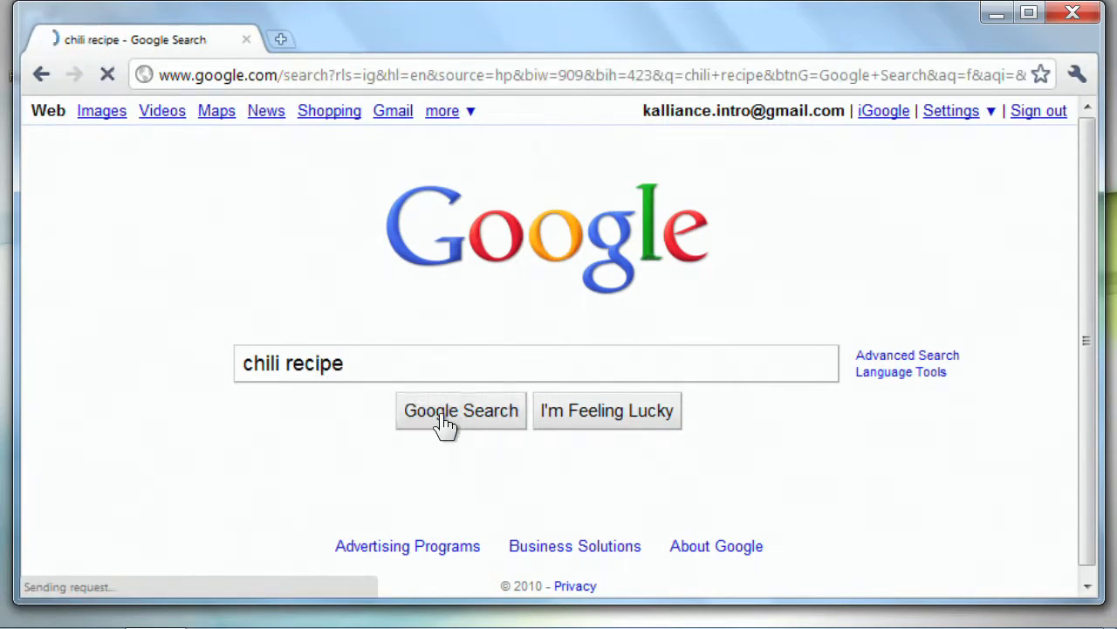
pyautogui.click(460, 410)
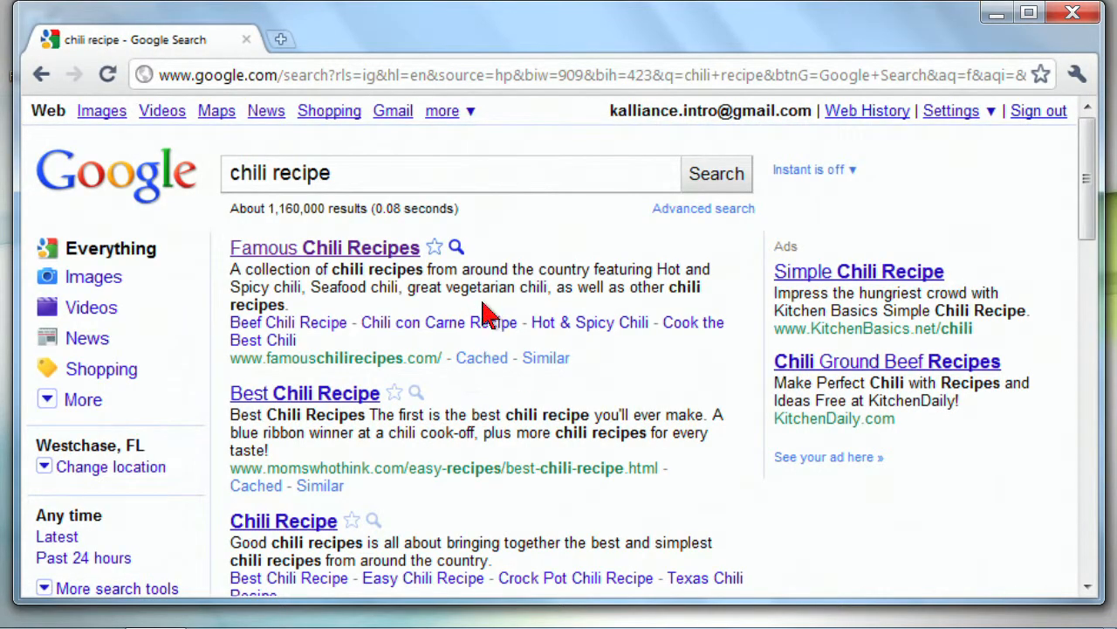
pyautogui.scroll(-3)
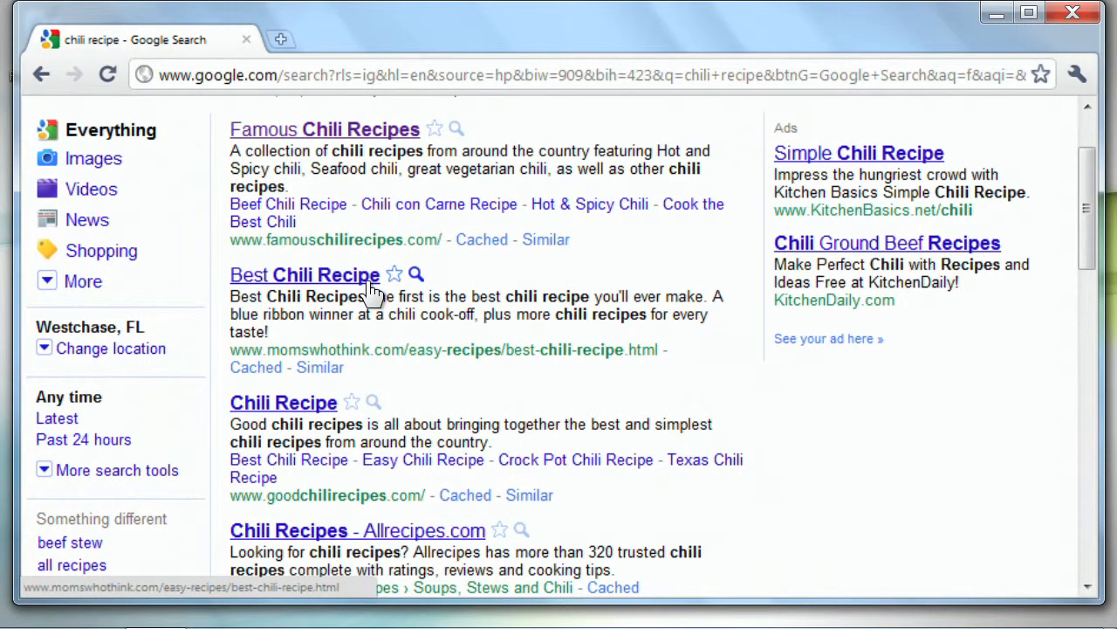
pyautogui.moveTo(460, 322)
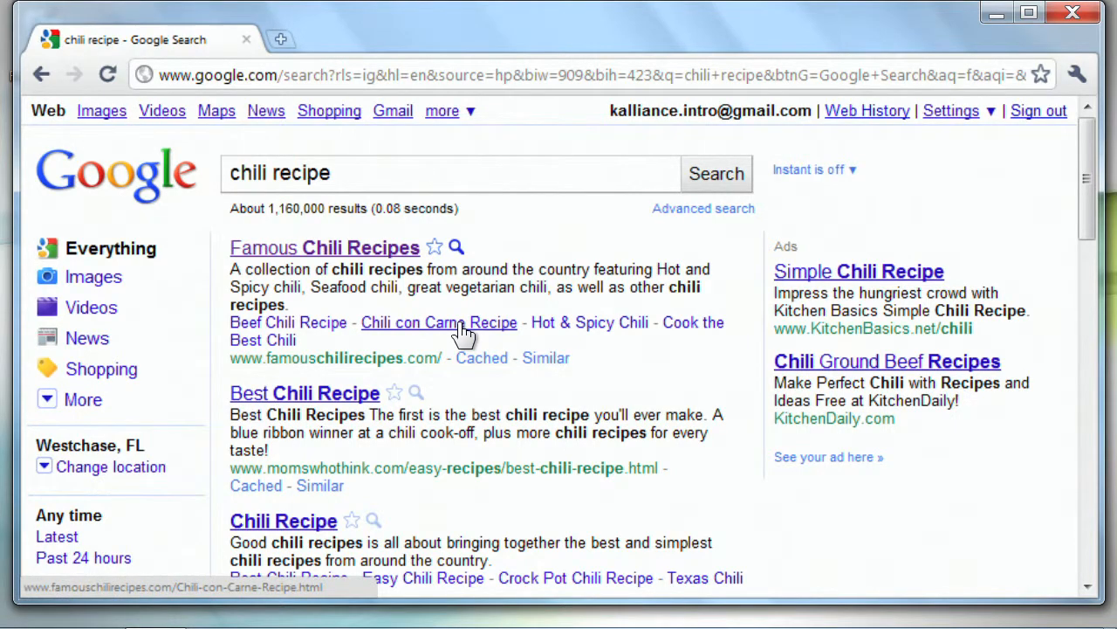
pyautogui.moveTo(436, 360)
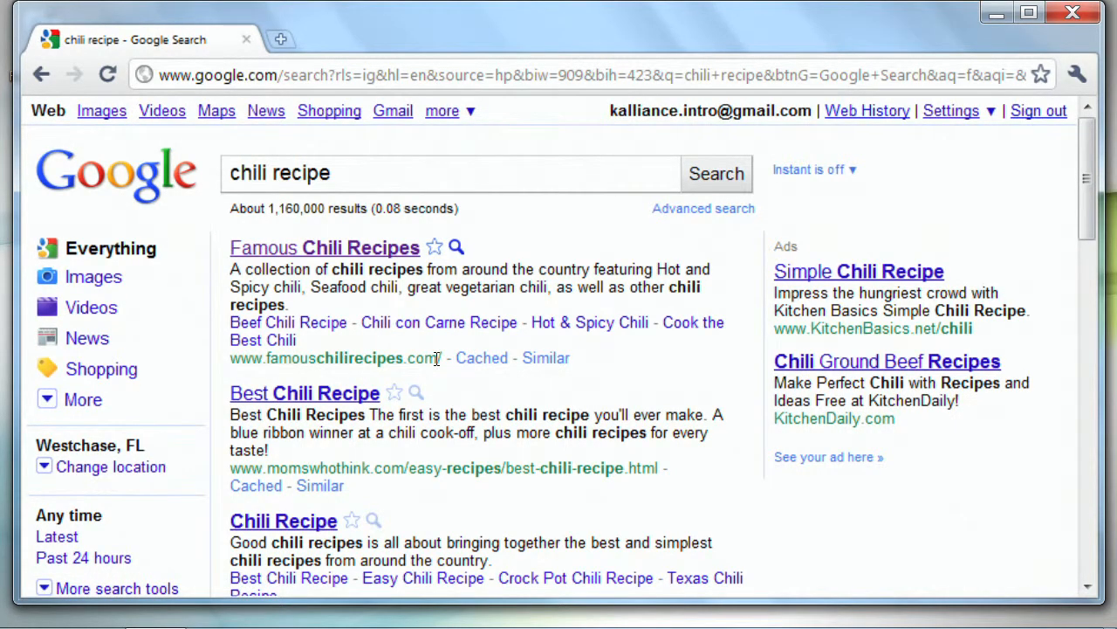
pyautogui.scroll(-3)
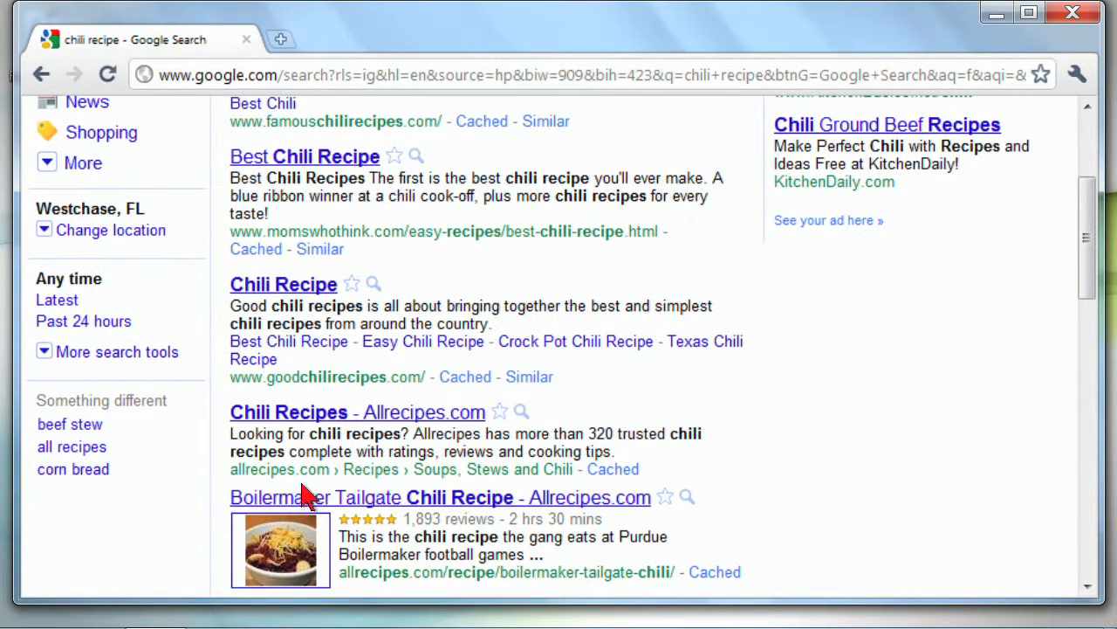
pyautogui.click(41, 74)
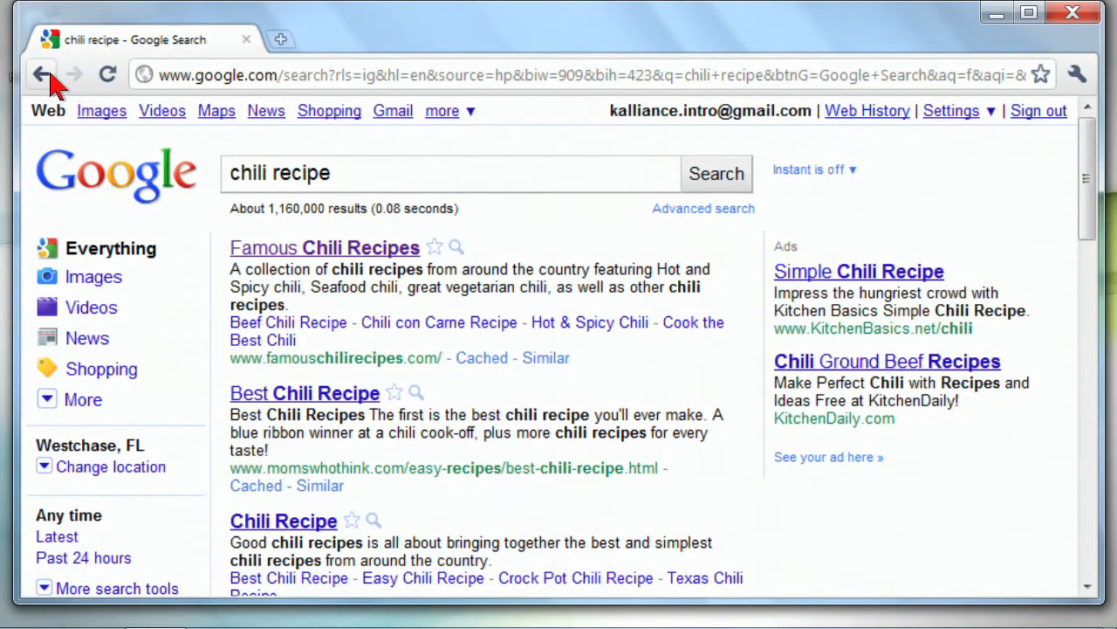
pyautogui.click(42, 74)
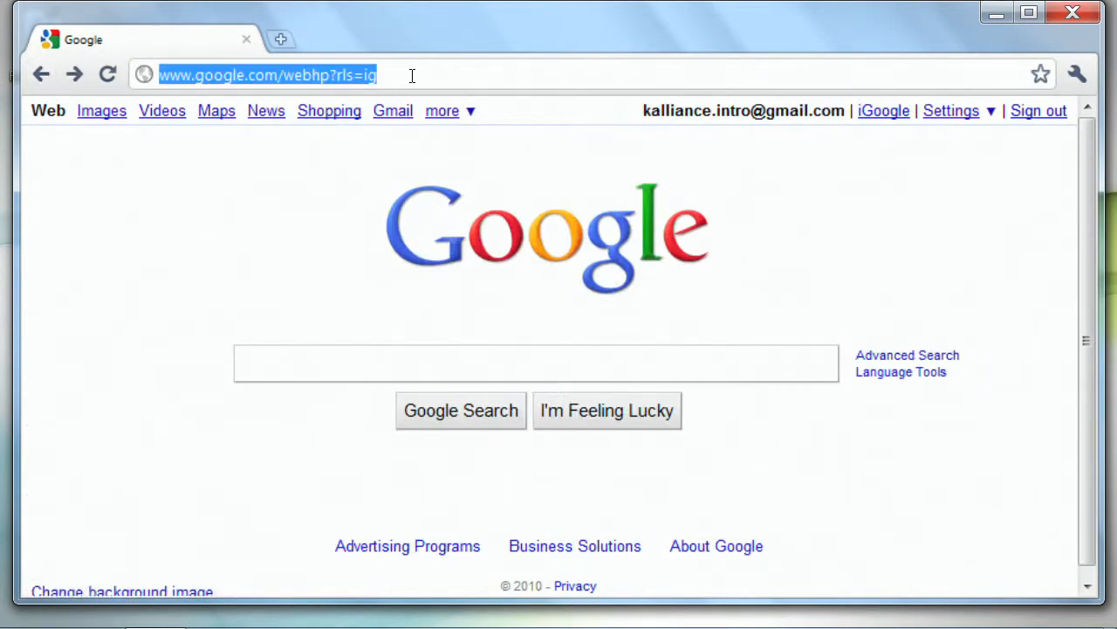
pyautogui.write('bing')
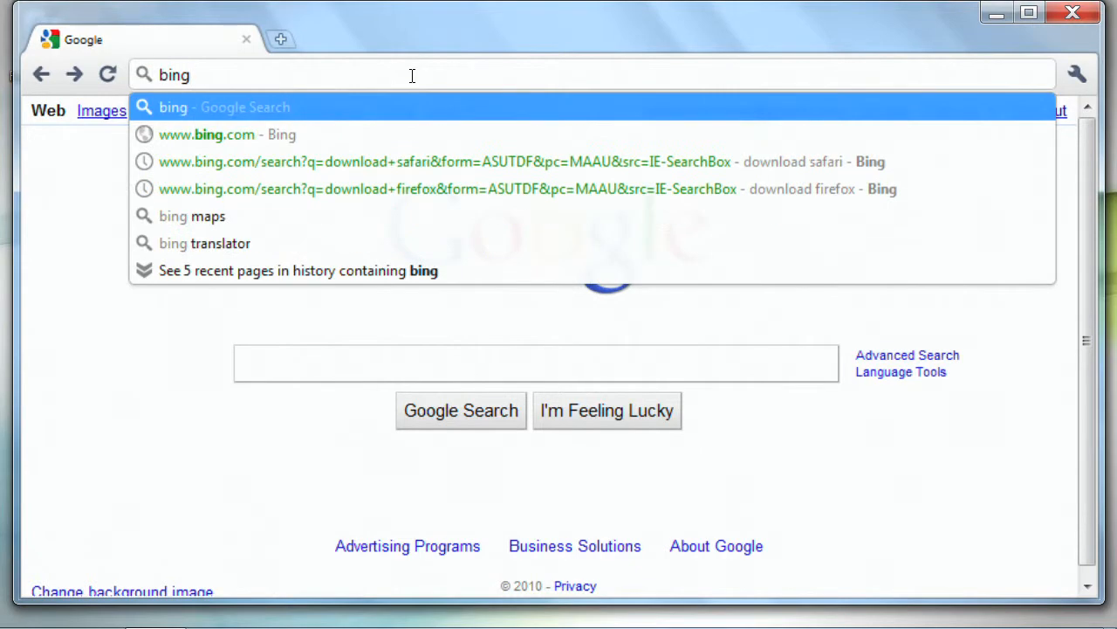
pyautogui.click(206, 134)
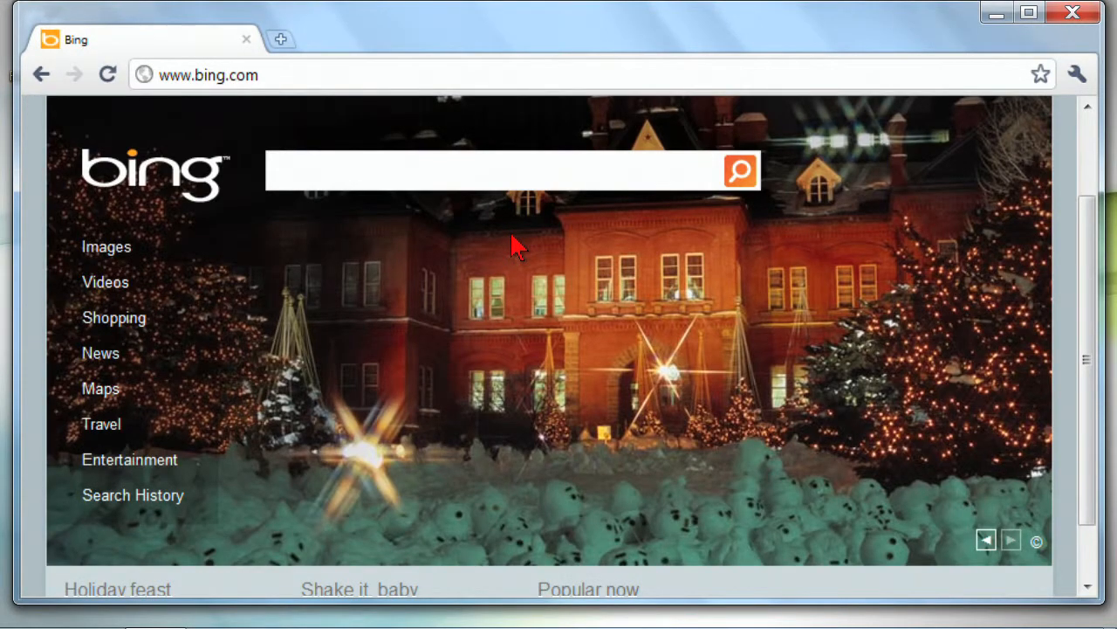
# Step: Search Bing for 'chili recipes' using the suggestion and scan the results
pyautogui.write('chili recip')
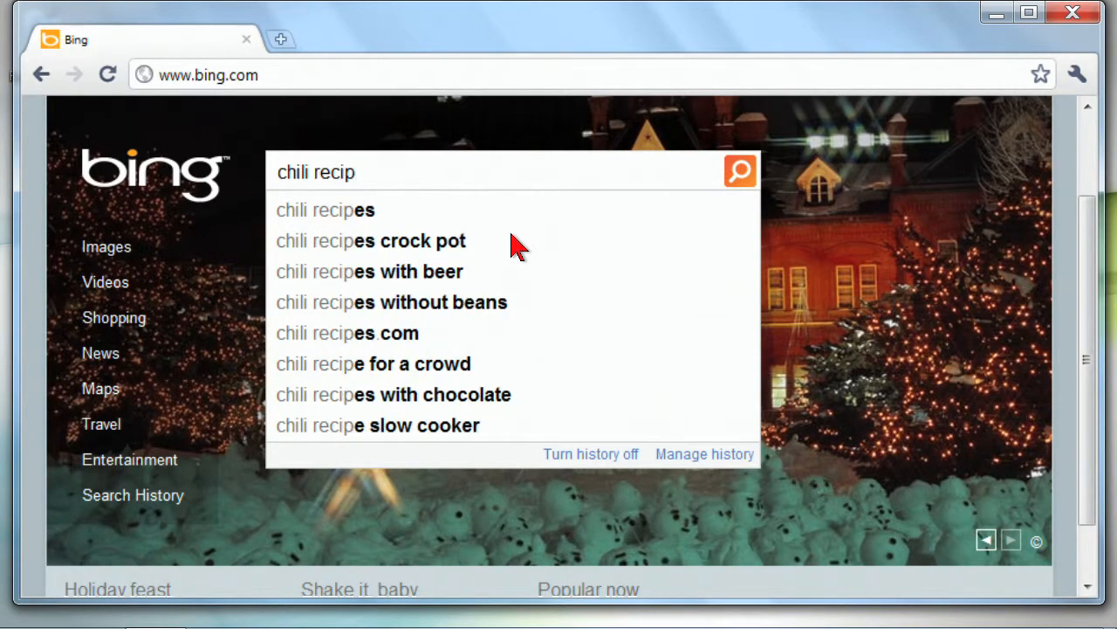
pyautogui.click(325, 209)
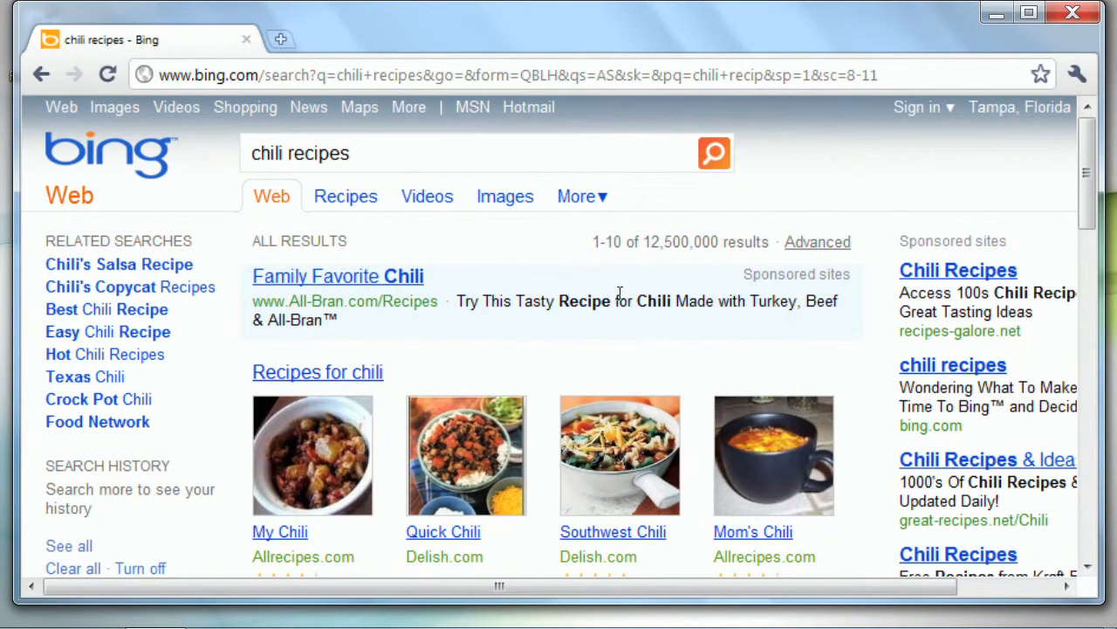
pyautogui.scroll(-3)
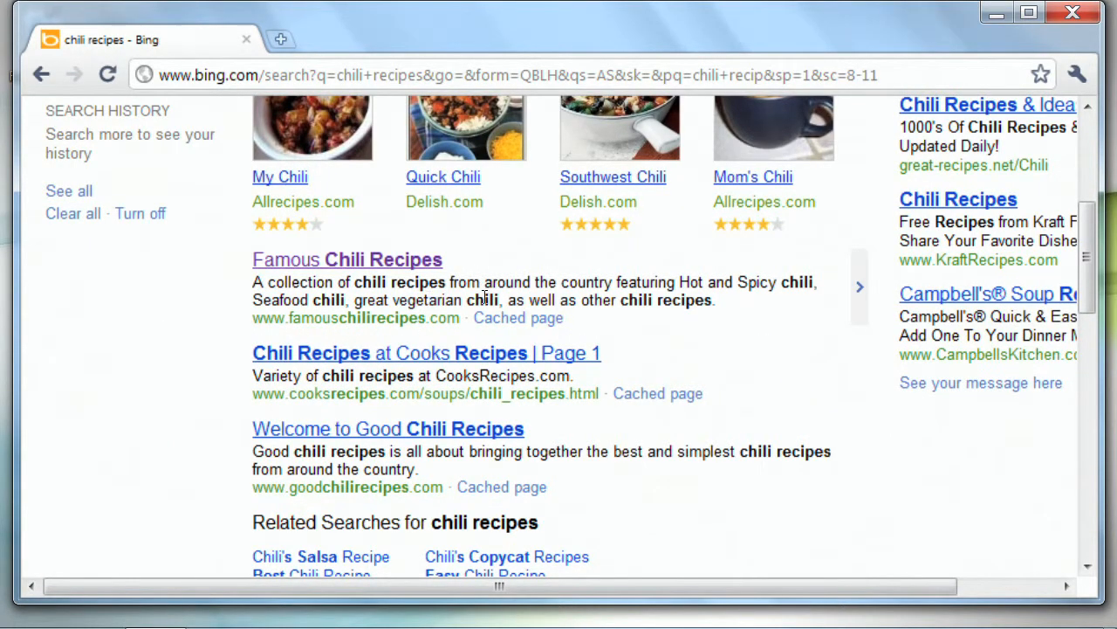
pyautogui.scroll(3)
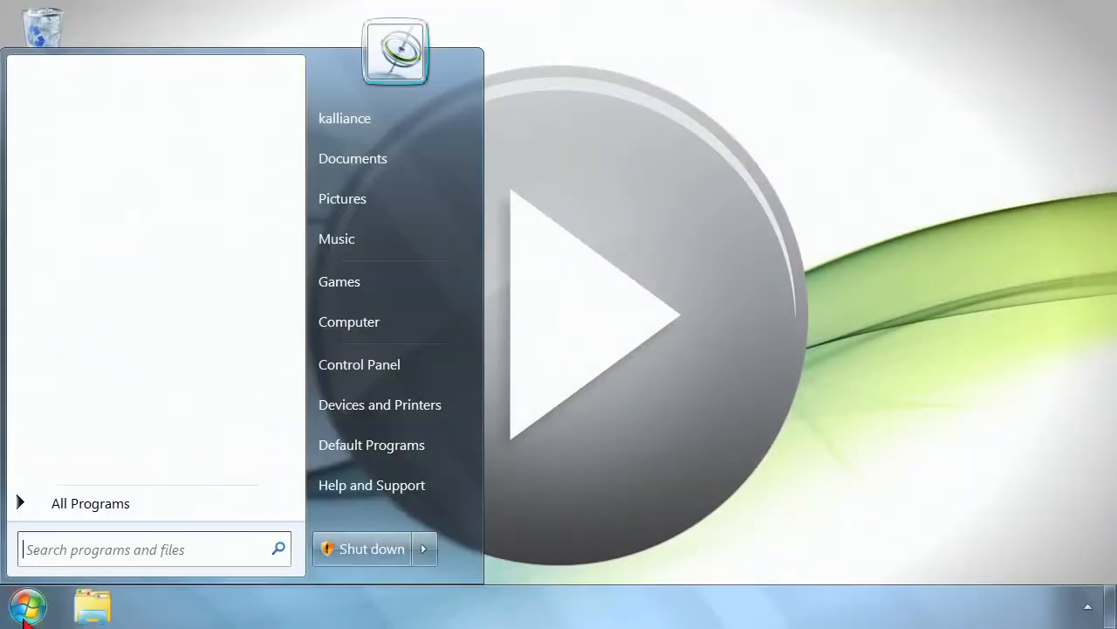
# Step: Launch Internet Explorer from the Start menu search
pyautogui.write('intern')
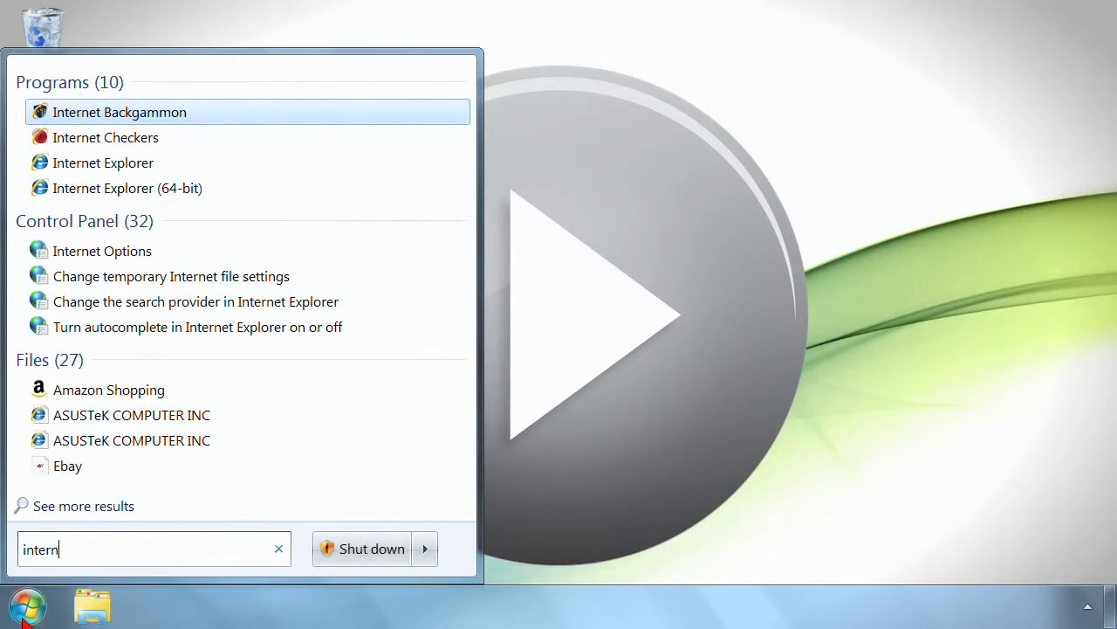
pyautogui.click(103, 162)
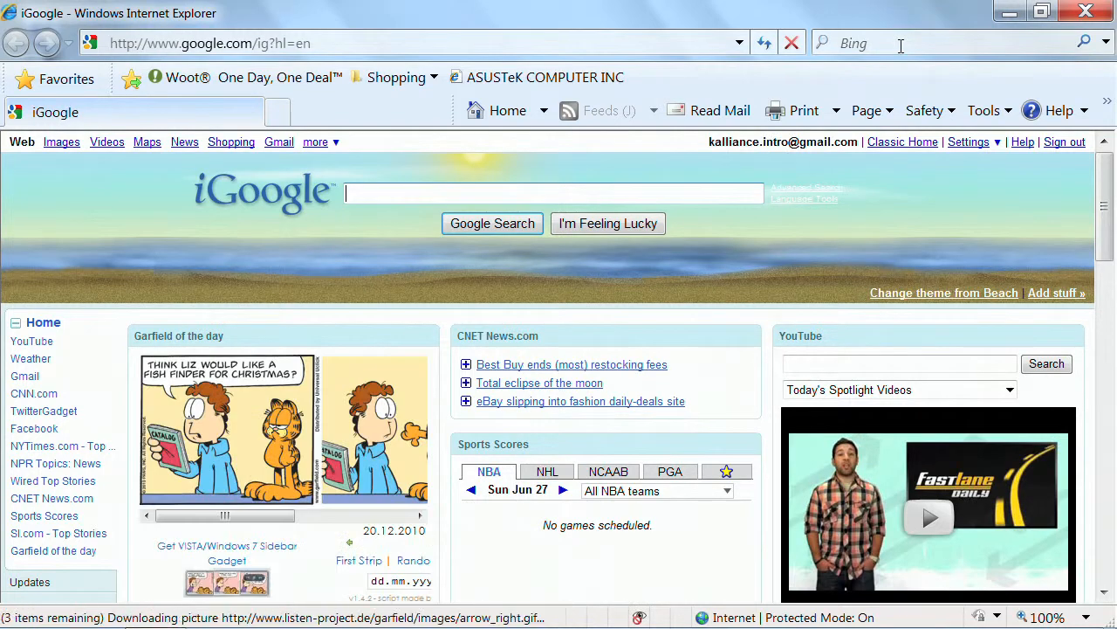
# Step: Search 'comics daily' from IE's Bing search box to get its results page
pyautogui.click(916, 43)
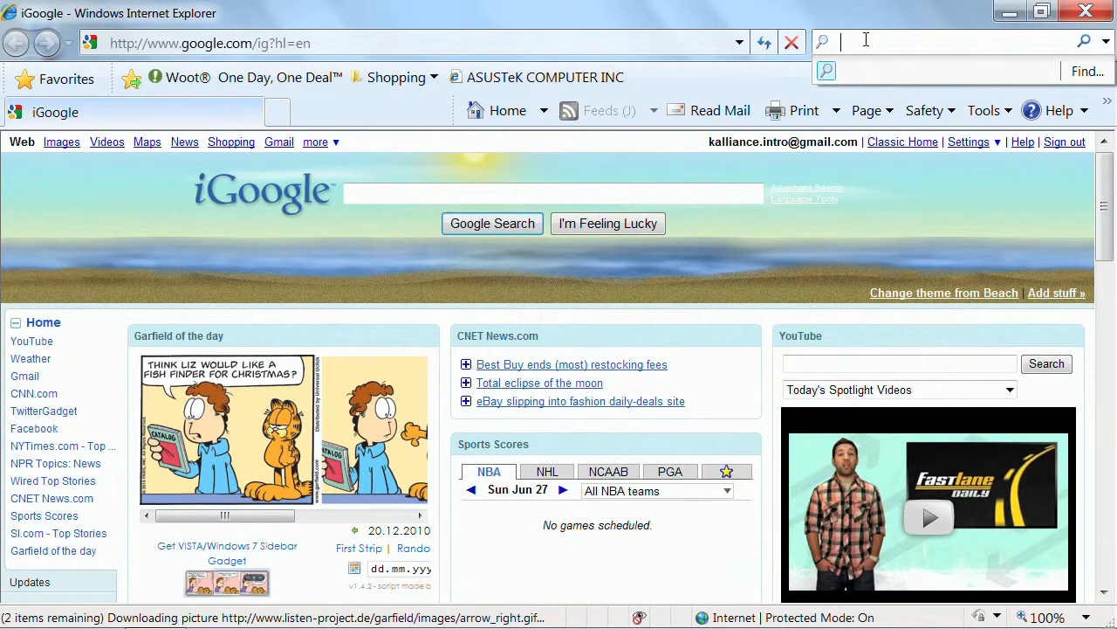
pyautogui.write('c')
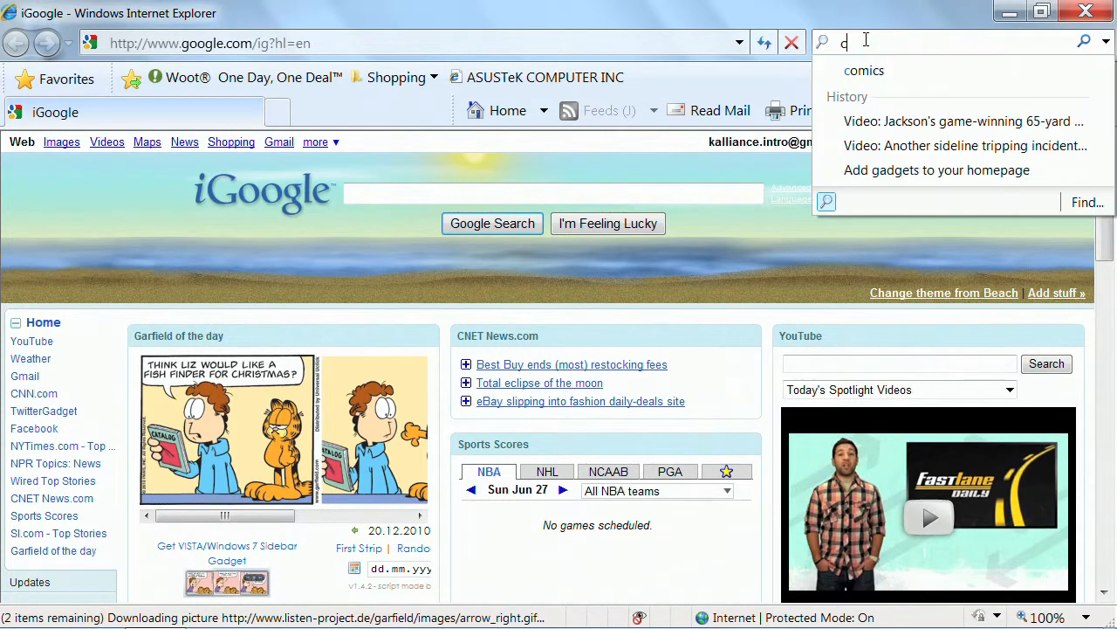
pyautogui.write('omics daily')
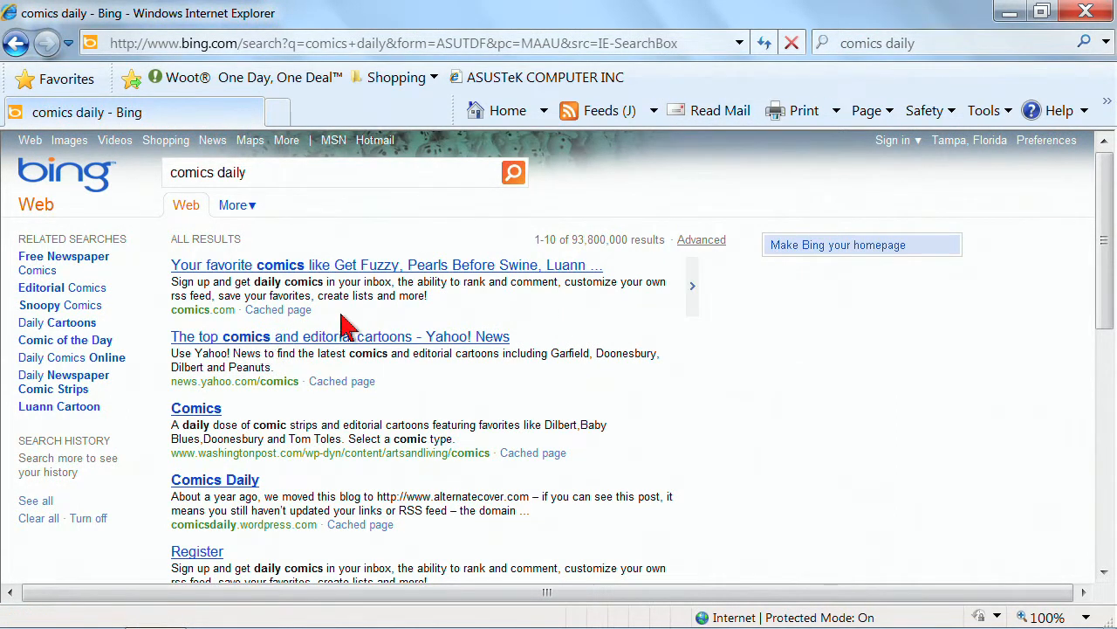
pyautogui.click(1104, 43)
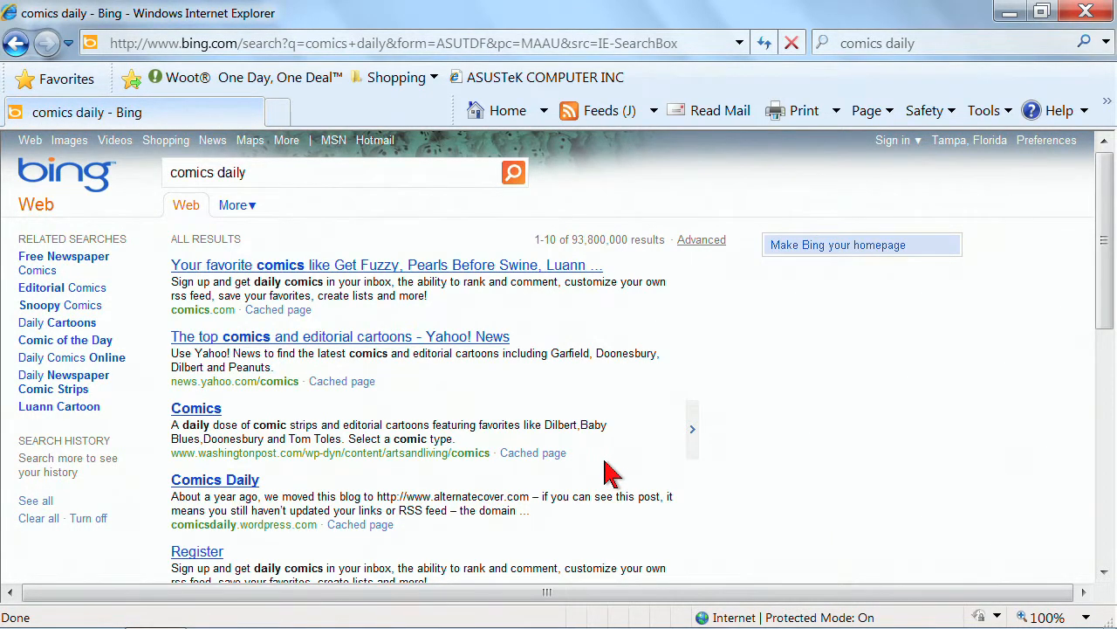
# Step: Open Manage Search Providers, try 'Find more search providers…' (page fails), close Manage Add-ons and reopen the provider list
pyautogui.click(1106, 43)
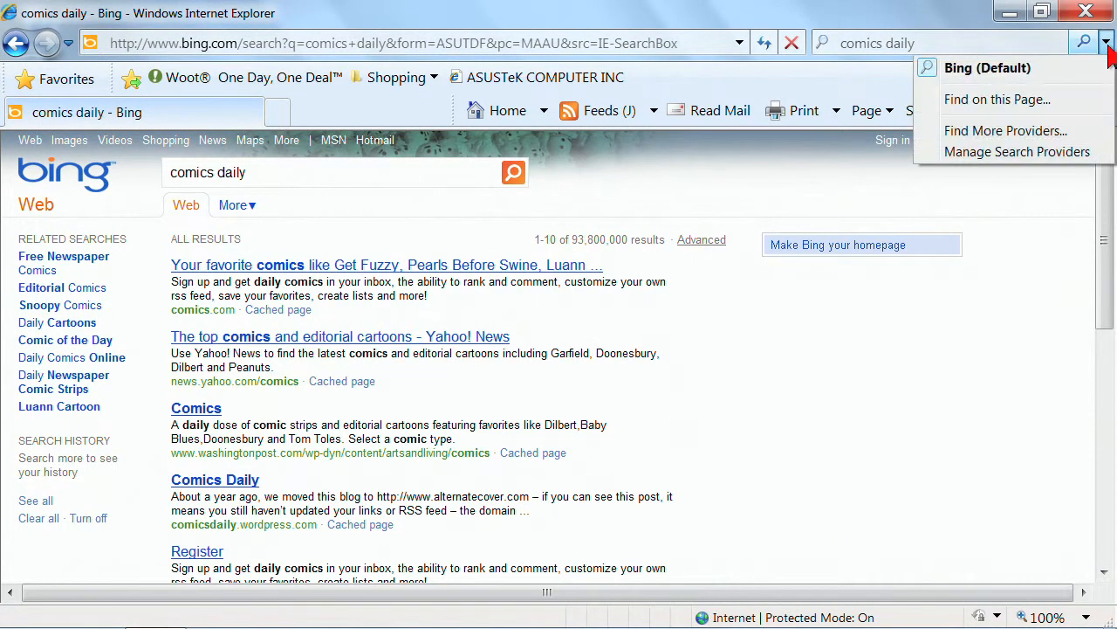
pyautogui.click(1017, 151)
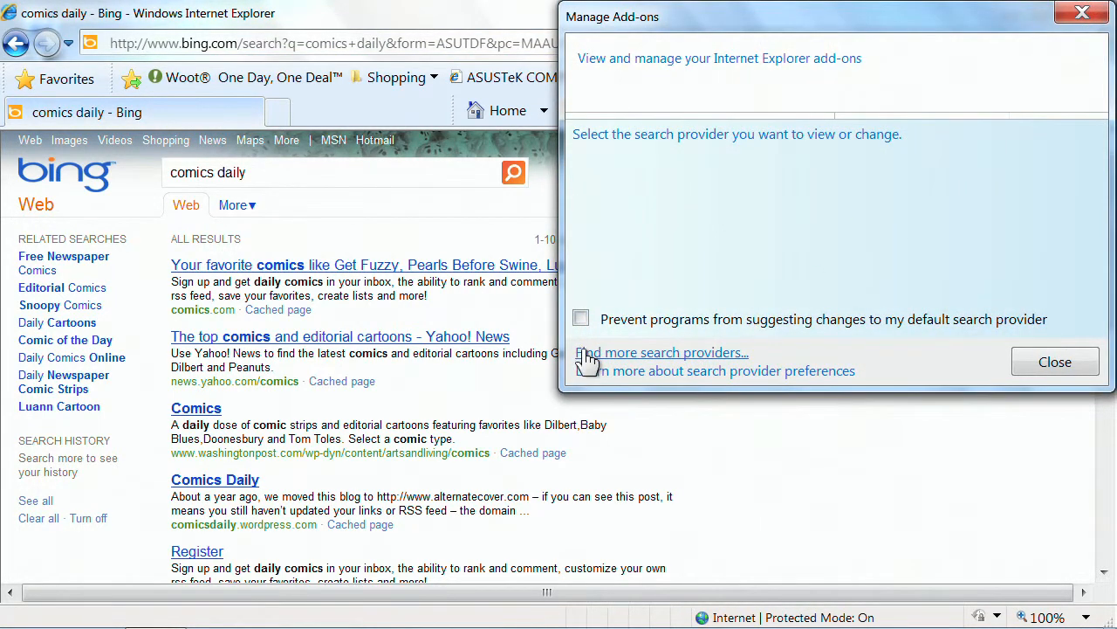
pyautogui.click(662, 351)
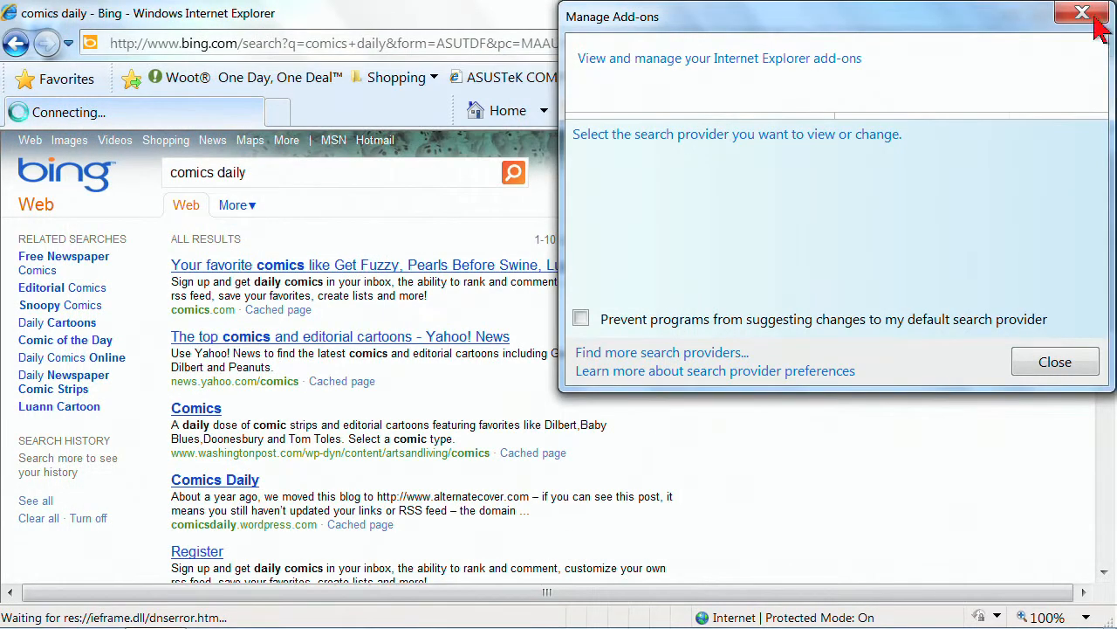
pyautogui.click(1082, 12)
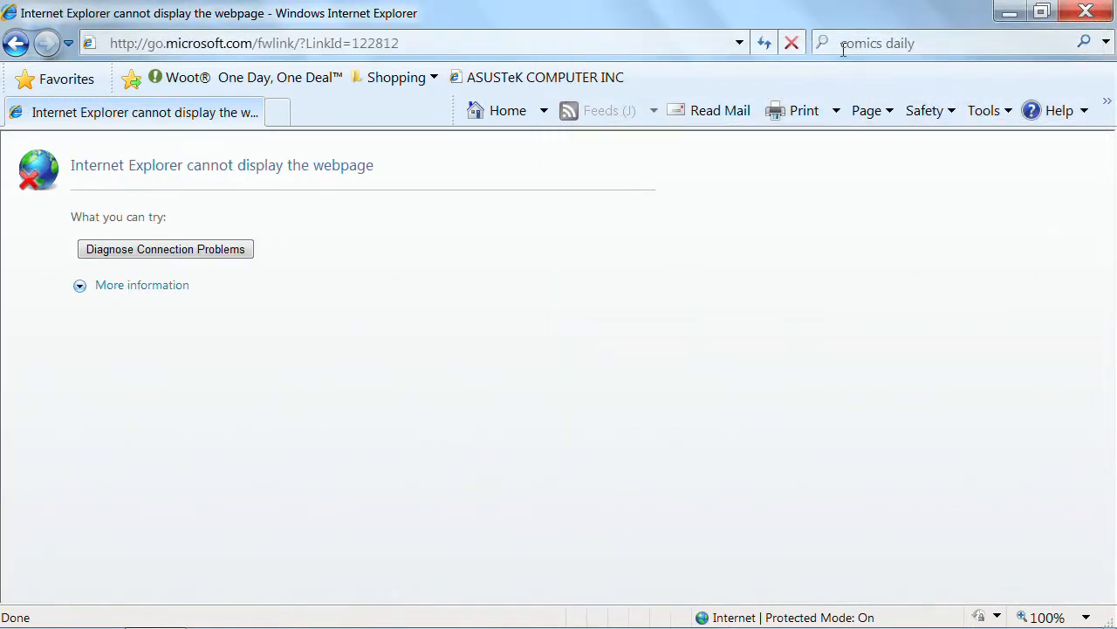
pyautogui.moveTo(827, 57)
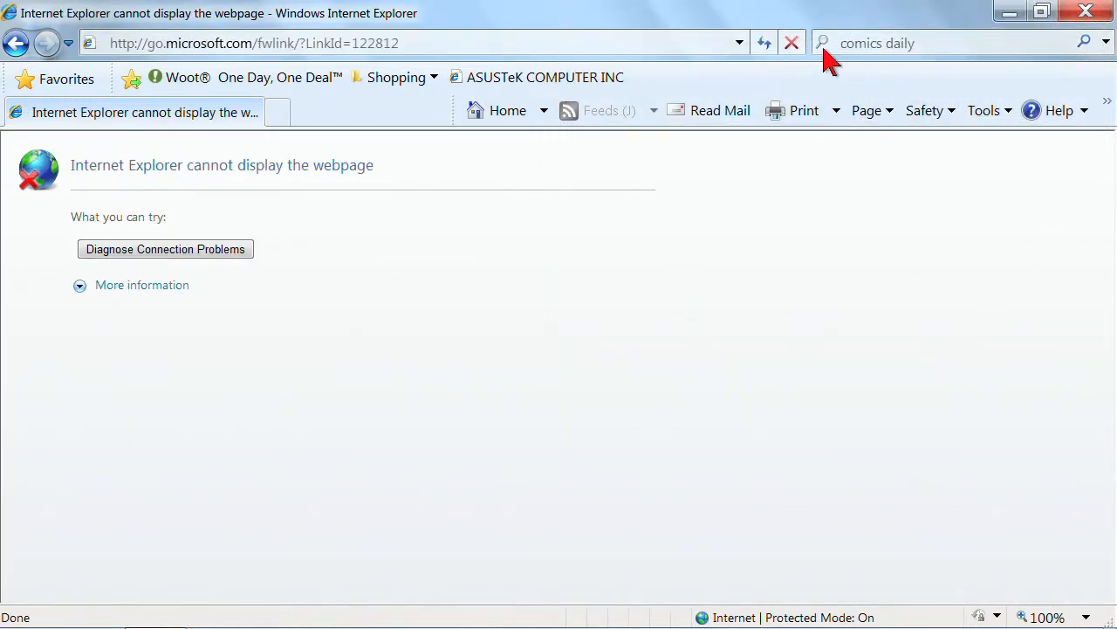
pyautogui.click(1105, 43)
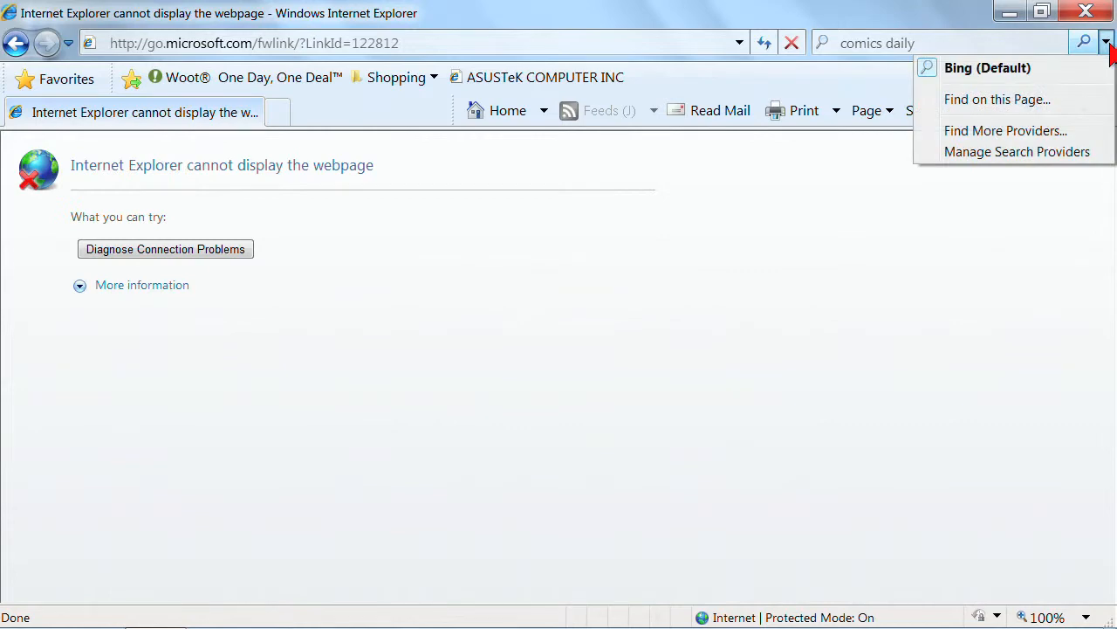
pyautogui.moveTo(1017, 152)
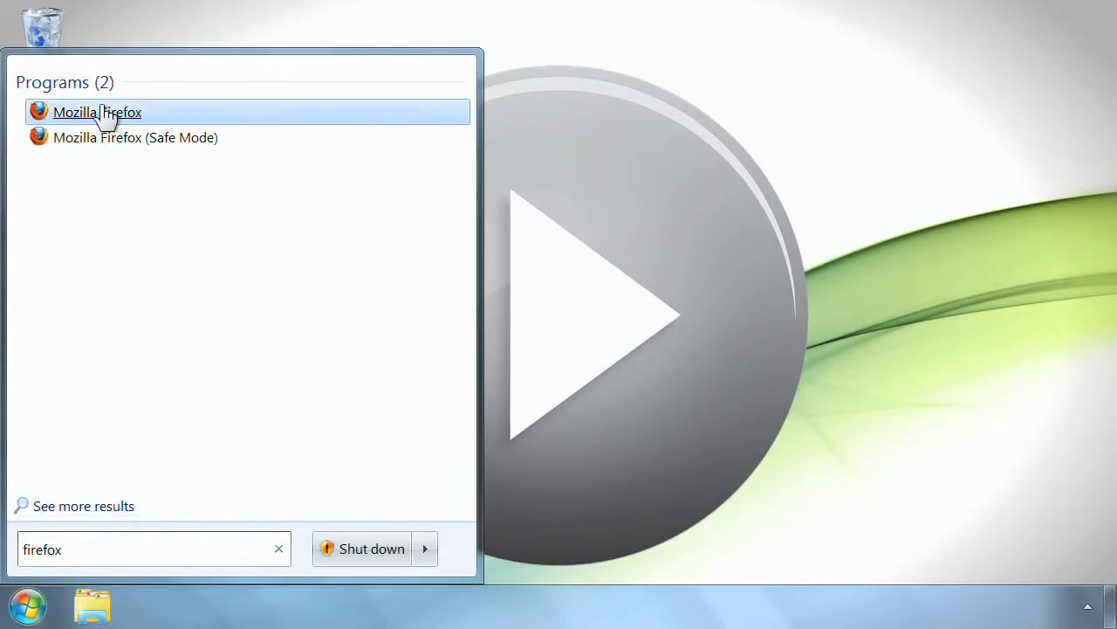
# Step: Launch Firefox, open Manage Search Engines and go to 'Get more search engines…'
pyautogui.click(96, 111)
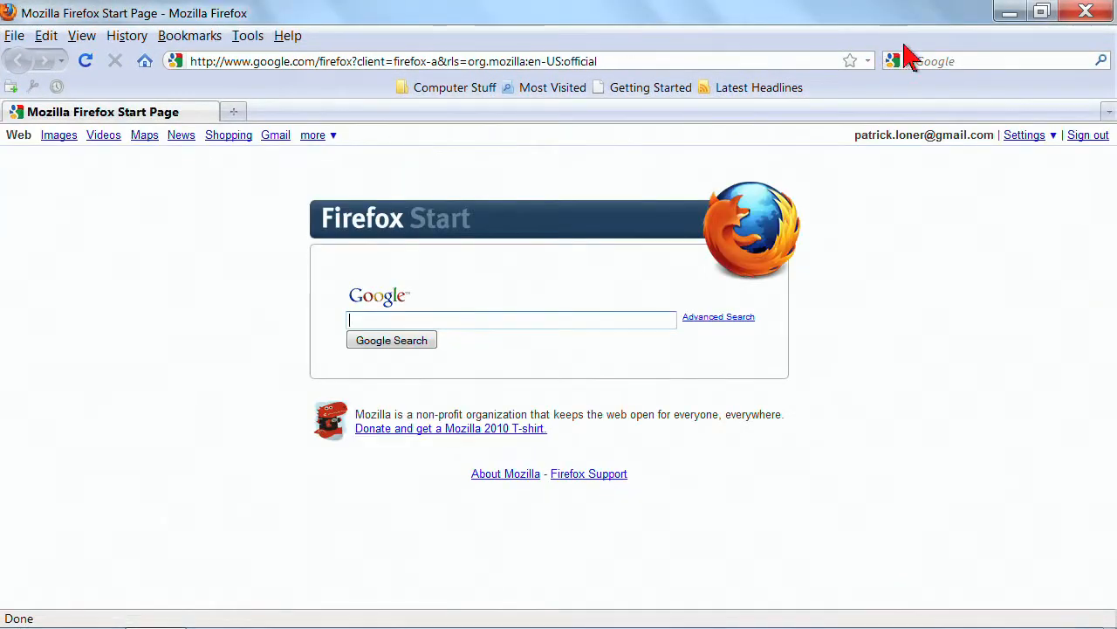
pyautogui.click(894, 61)
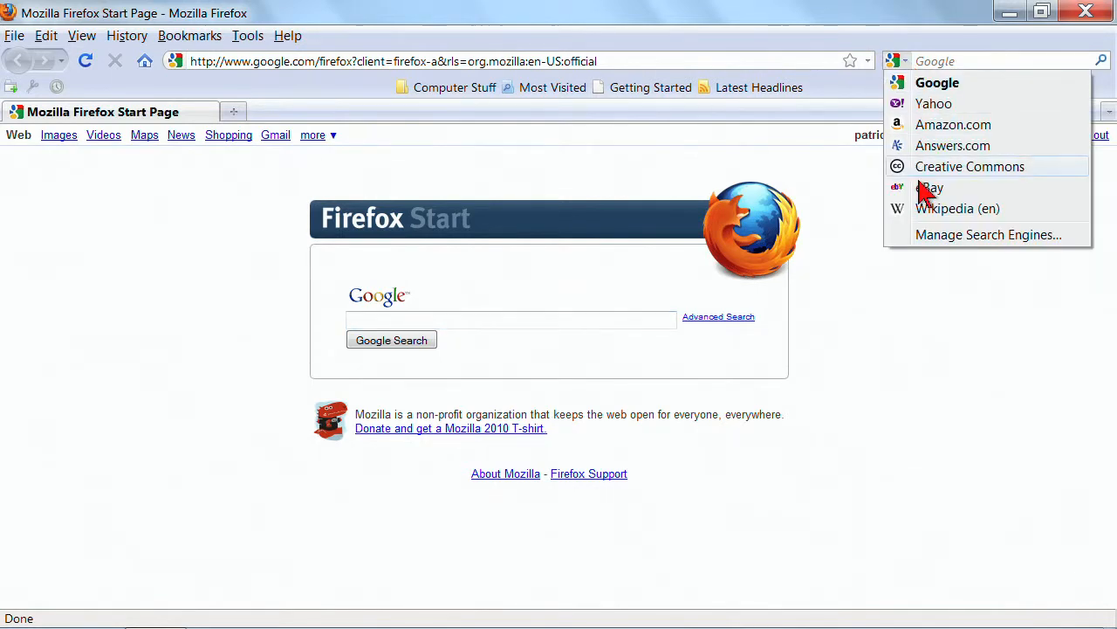
pyautogui.moveTo(948, 240)
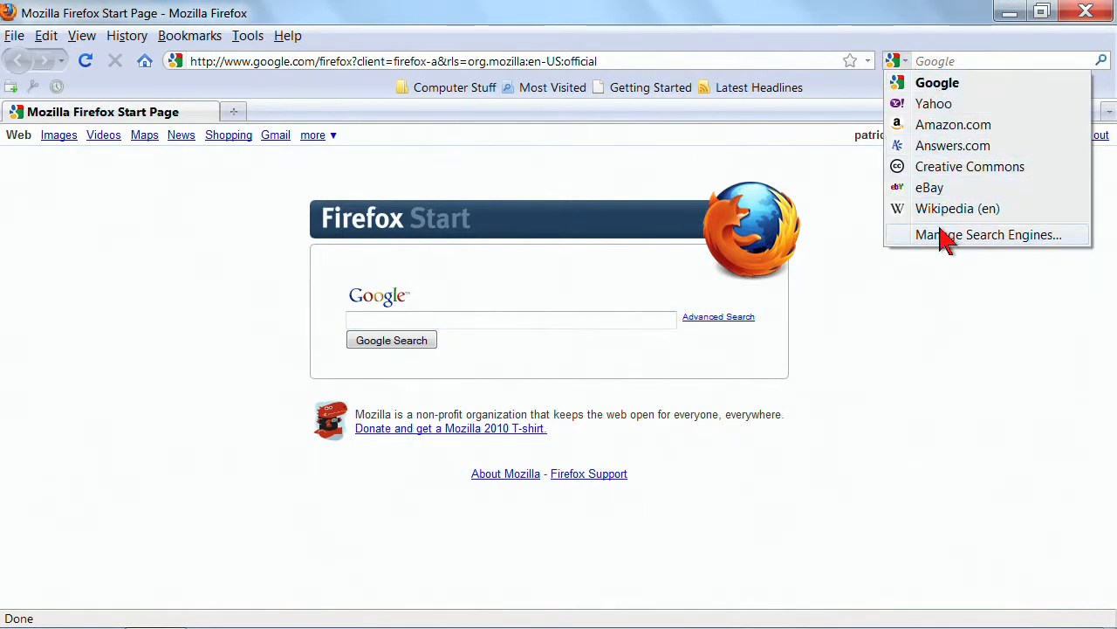
pyautogui.moveTo(947, 144)
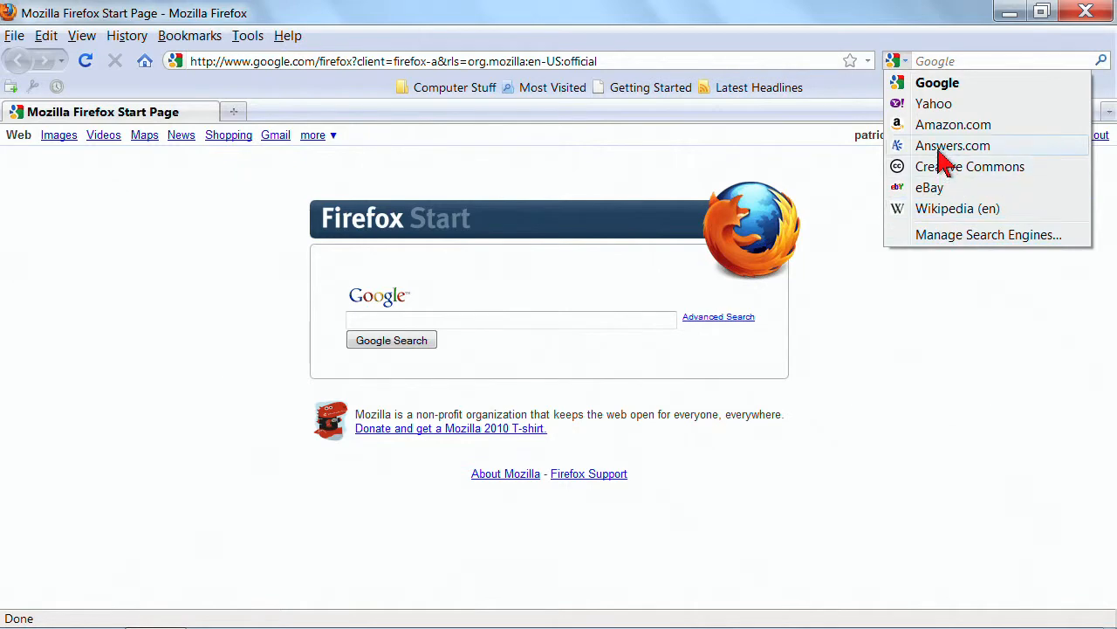
pyautogui.click(987, 234)
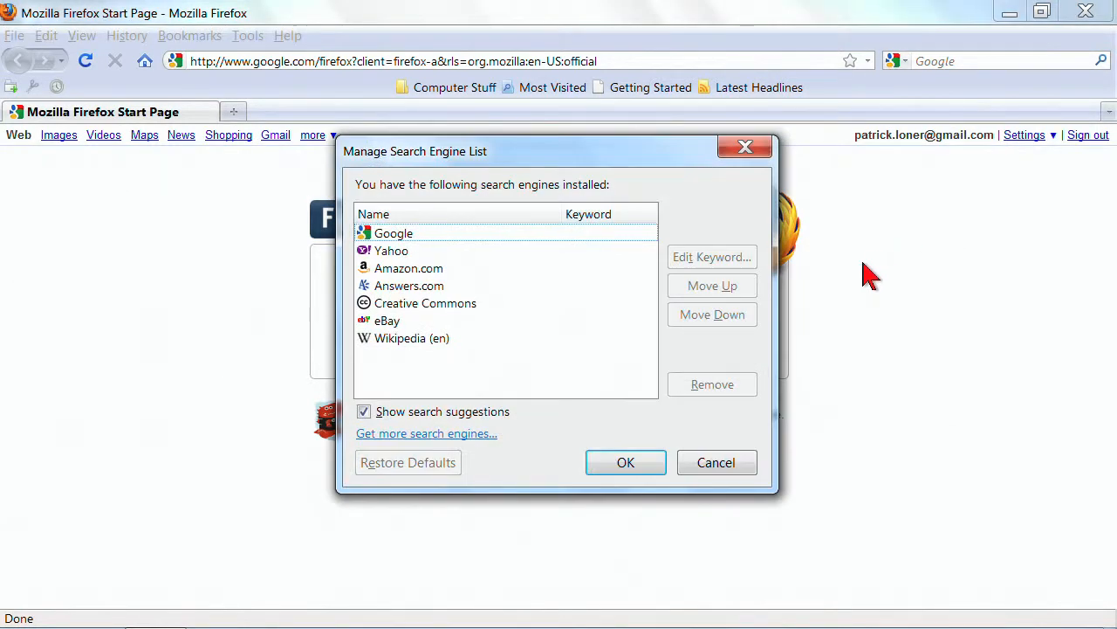
pyautogui.moveTo(427, 433)
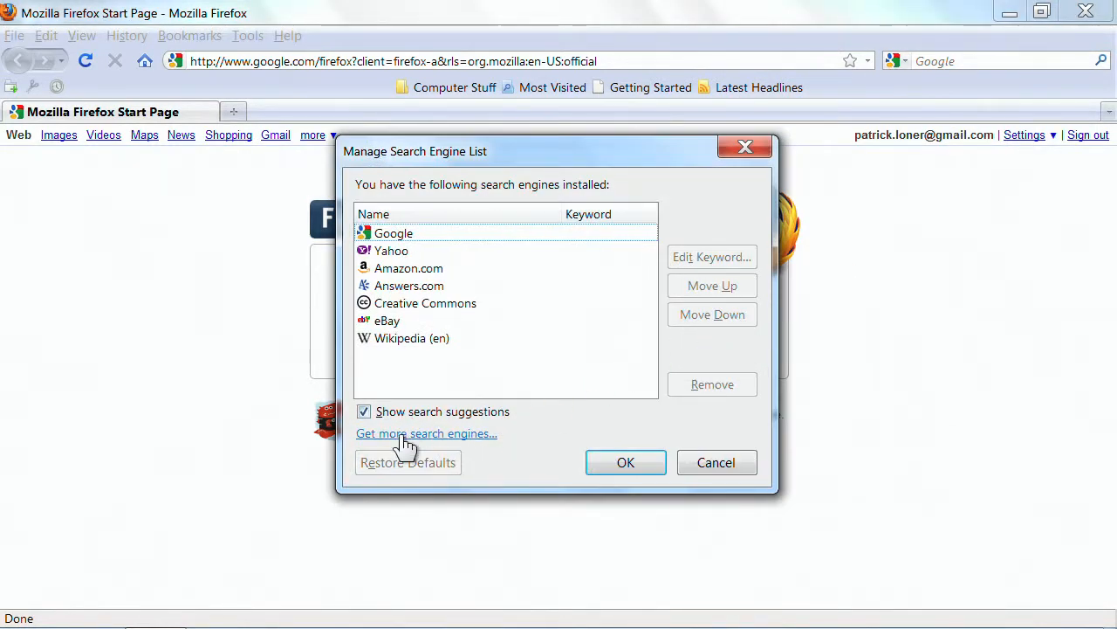
pyautogui.click(426, 433)
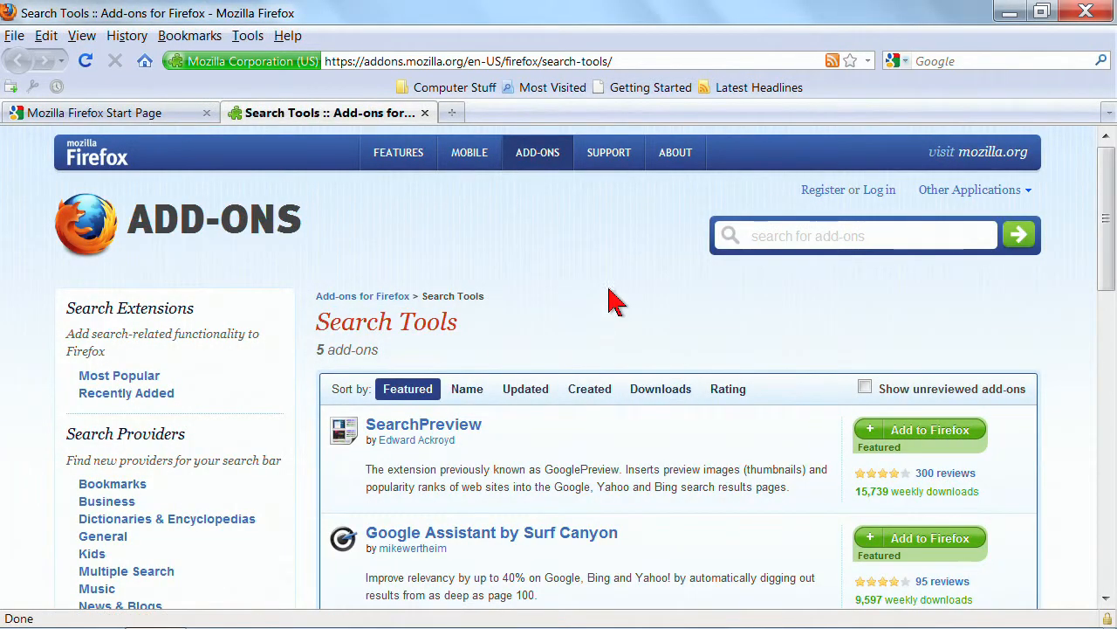
# Step: Find the Bing add-on on the Search Tools page, continue to download and accept its license
pyautogui.scroll(-3)
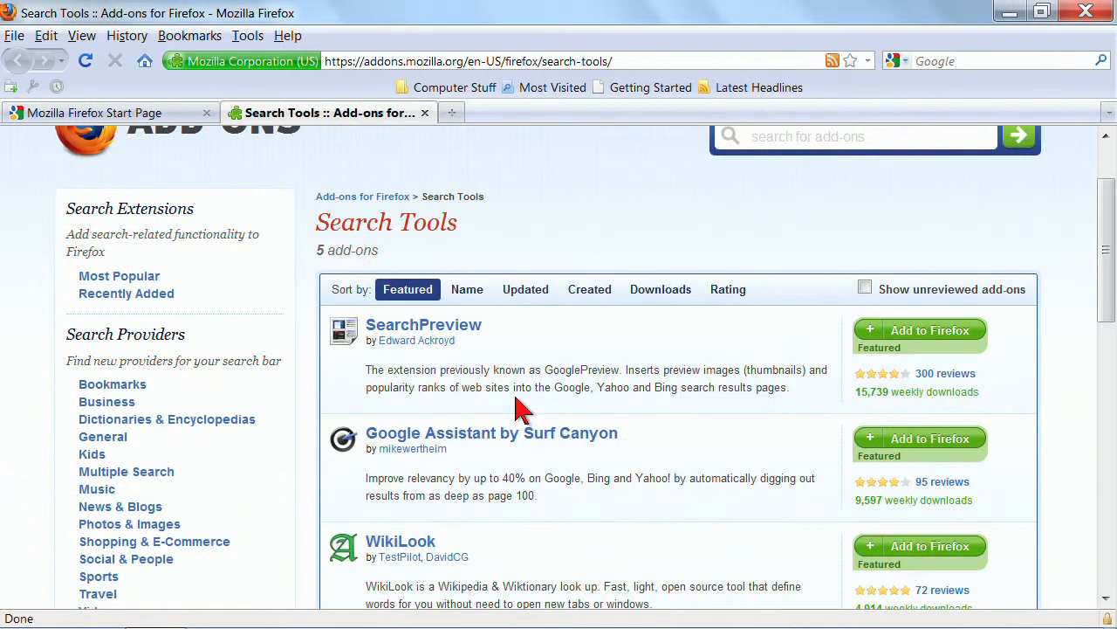
pyautogui.write('bing')
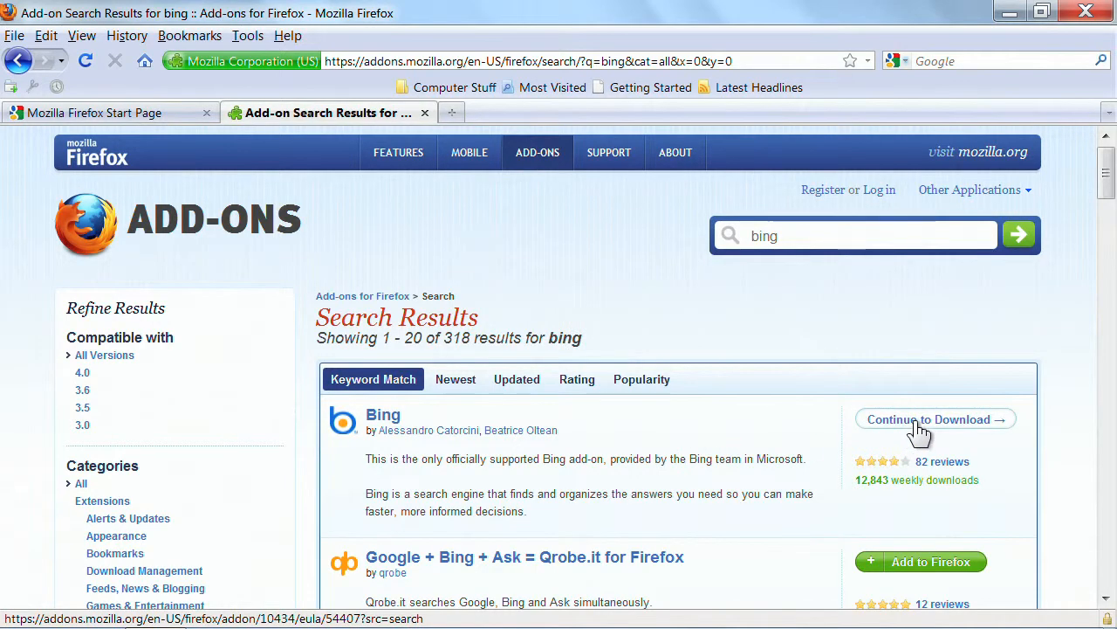
pyautogui.click(935, 419)
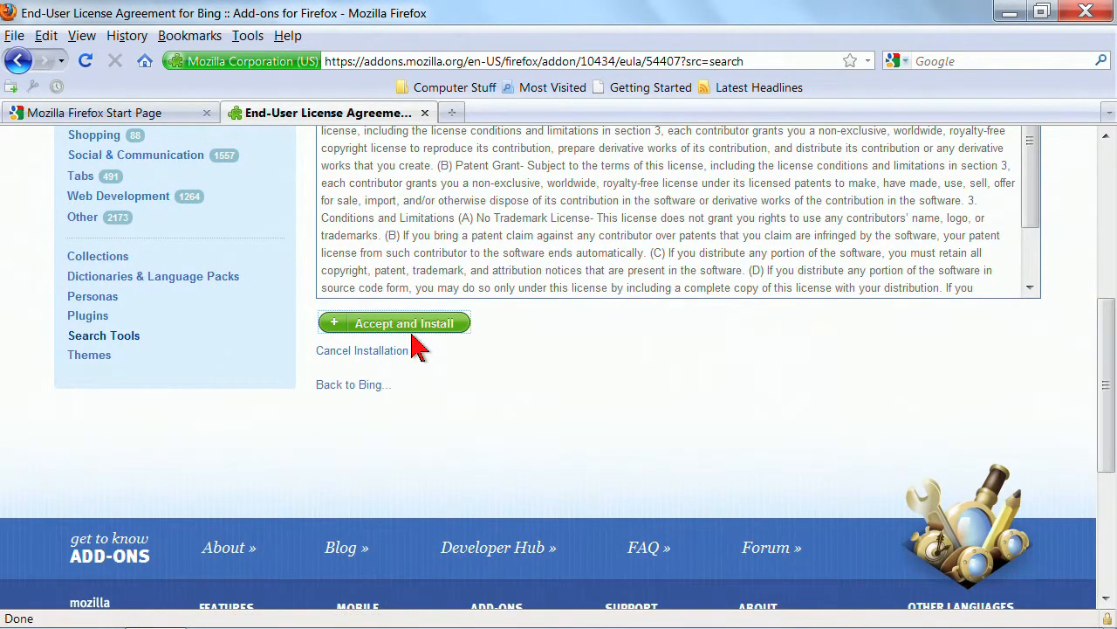
pyautogui.click(394, 323)
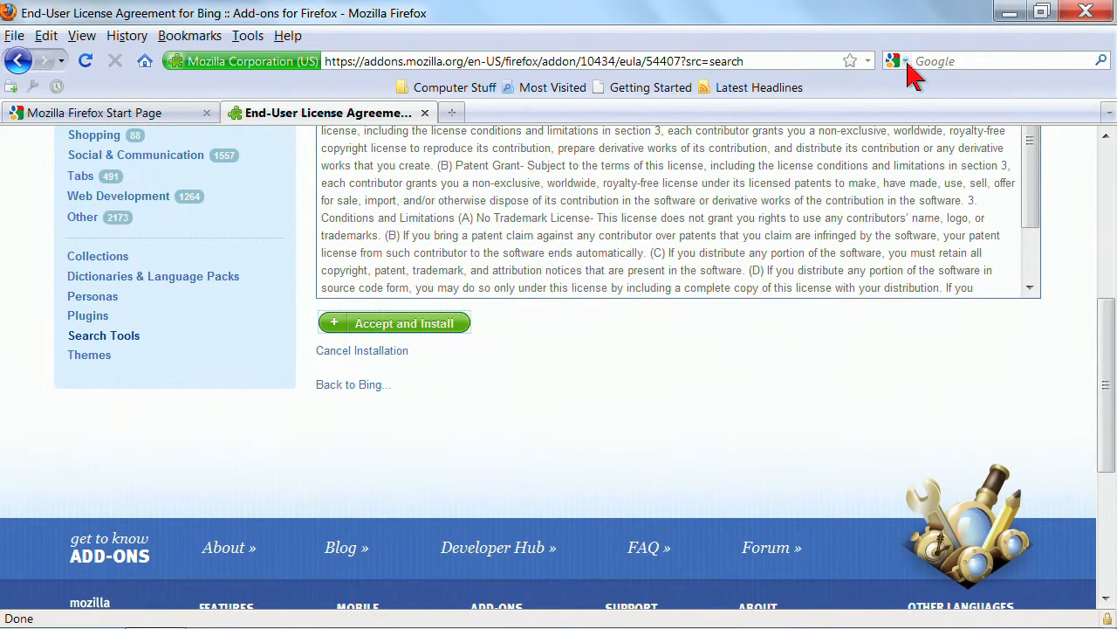
# Step: Check the installed search engines list shows Bing at the bottom and confirm it is active
pyautogui.click(896, 61)
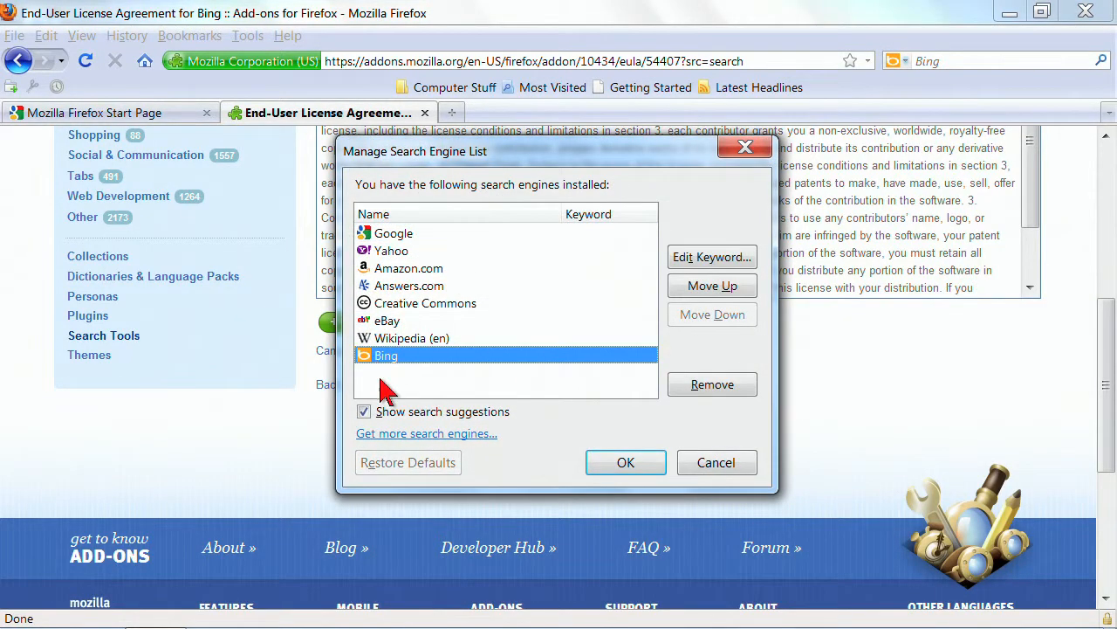
pyautogui.moveTo(519, 441)
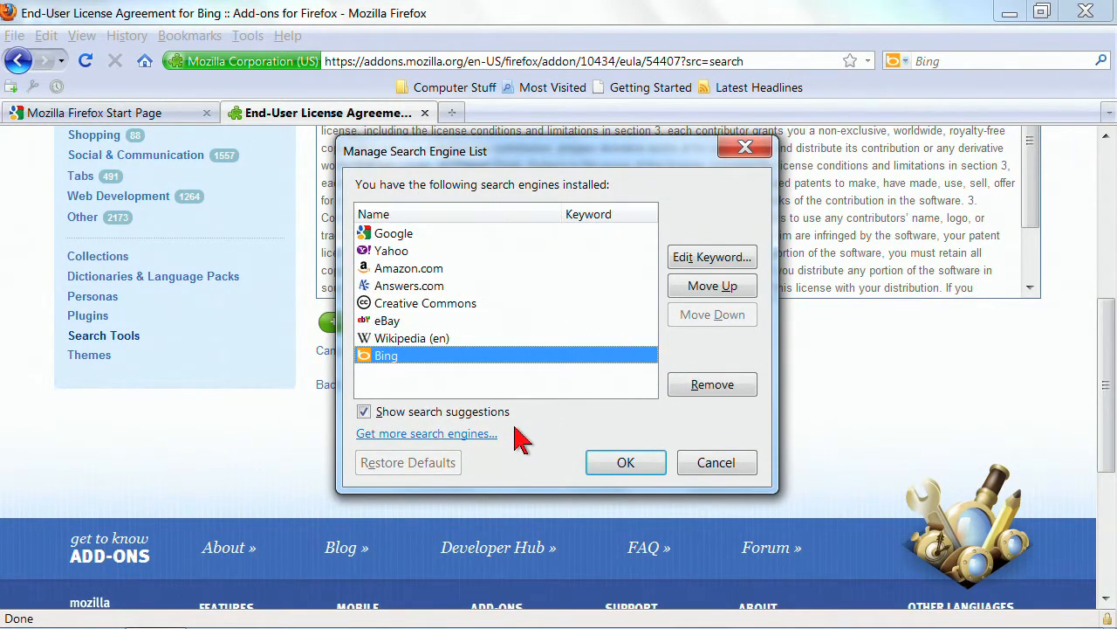
pyautogui.moveTo(415, 358)
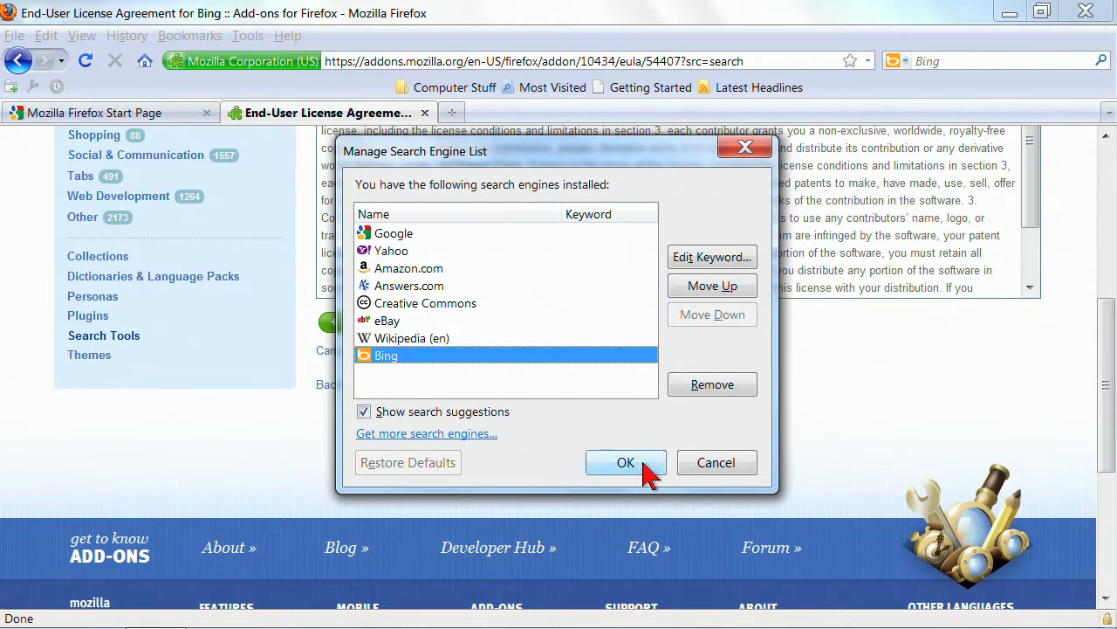
pyautogui.click(625, 462)
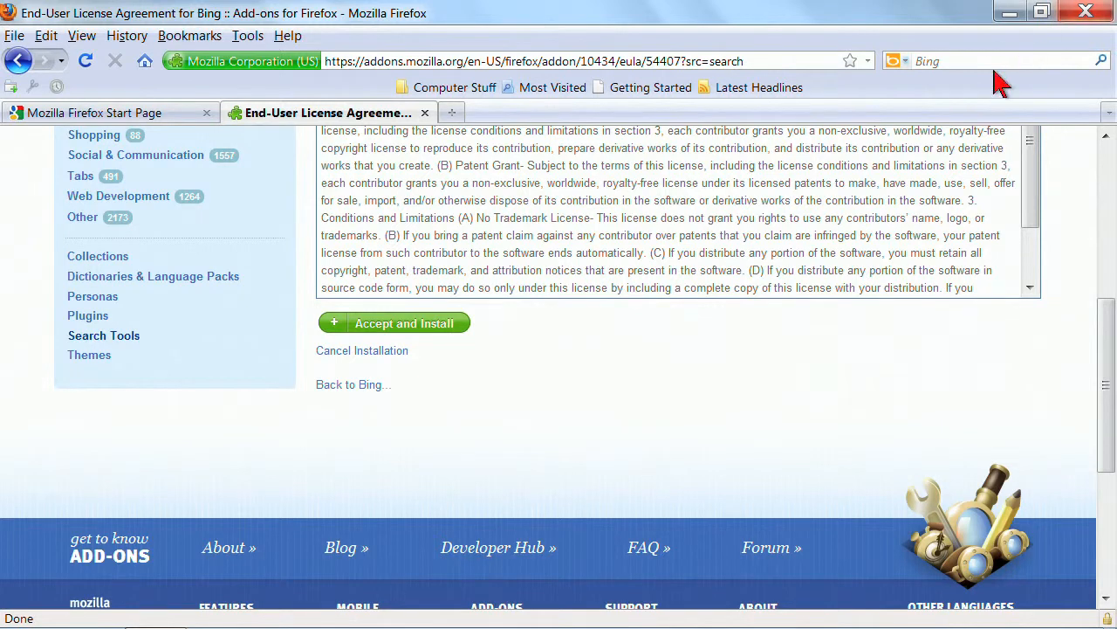
pyautogui.click(898, 61)
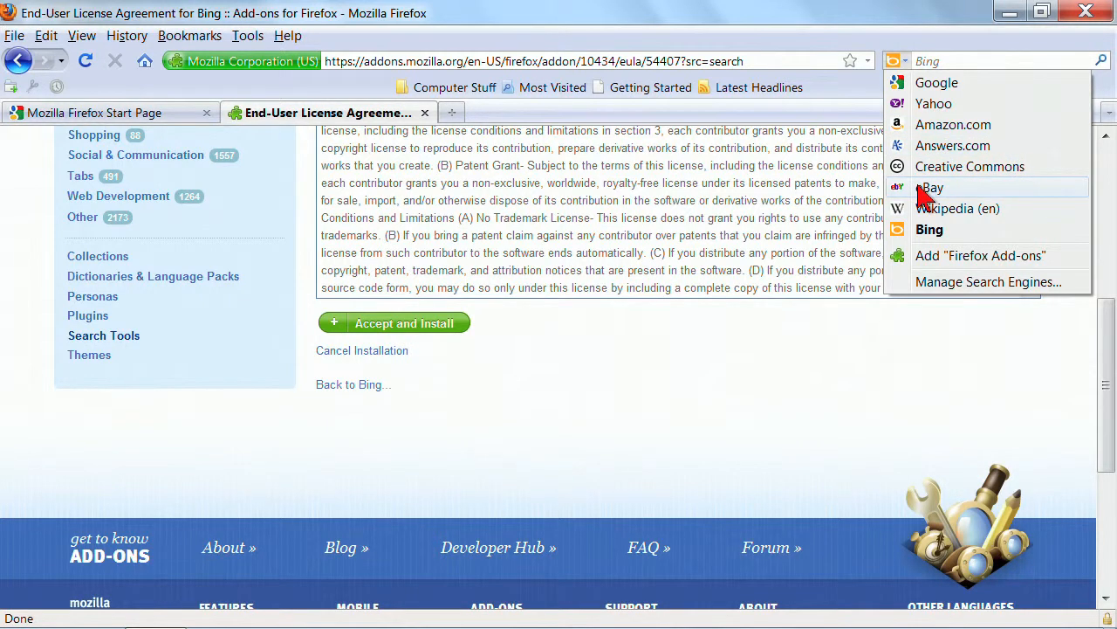
# Step: Switch the search box to eBay and search it for 'kindle', getting 11,744 results
pyautogui.click(931, 187)
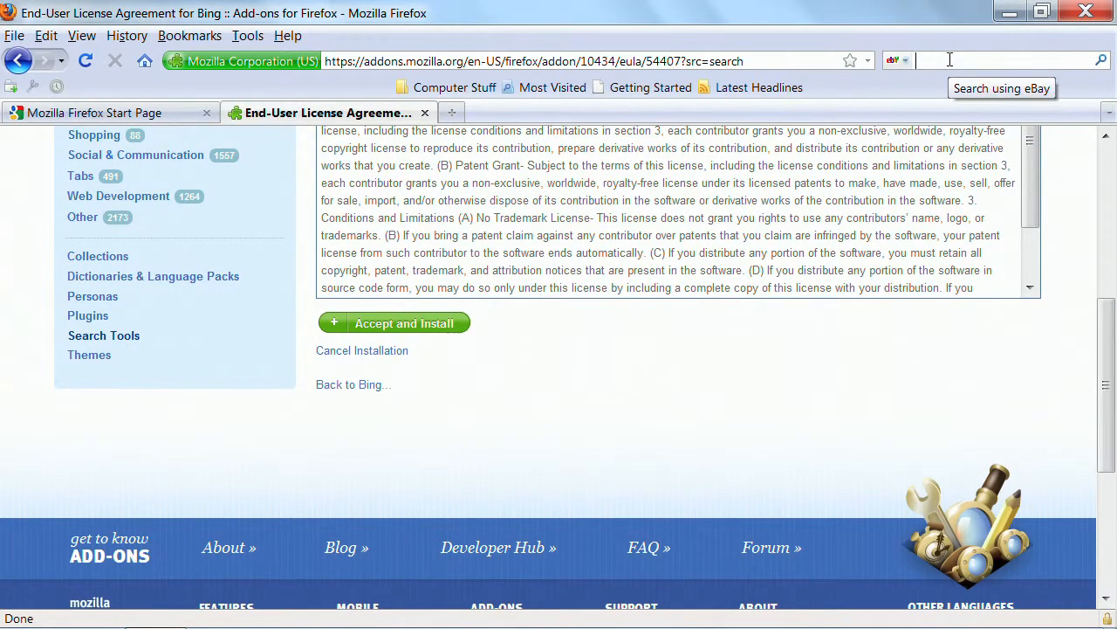
pyautogui.write('kindle')
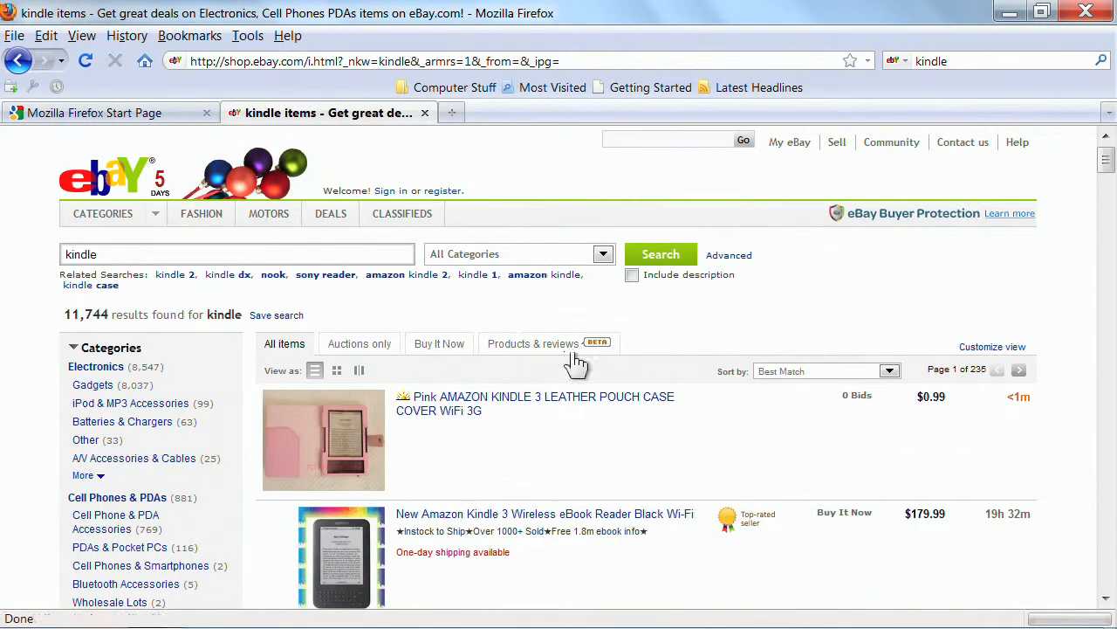
pyautogui.click(895, 61)
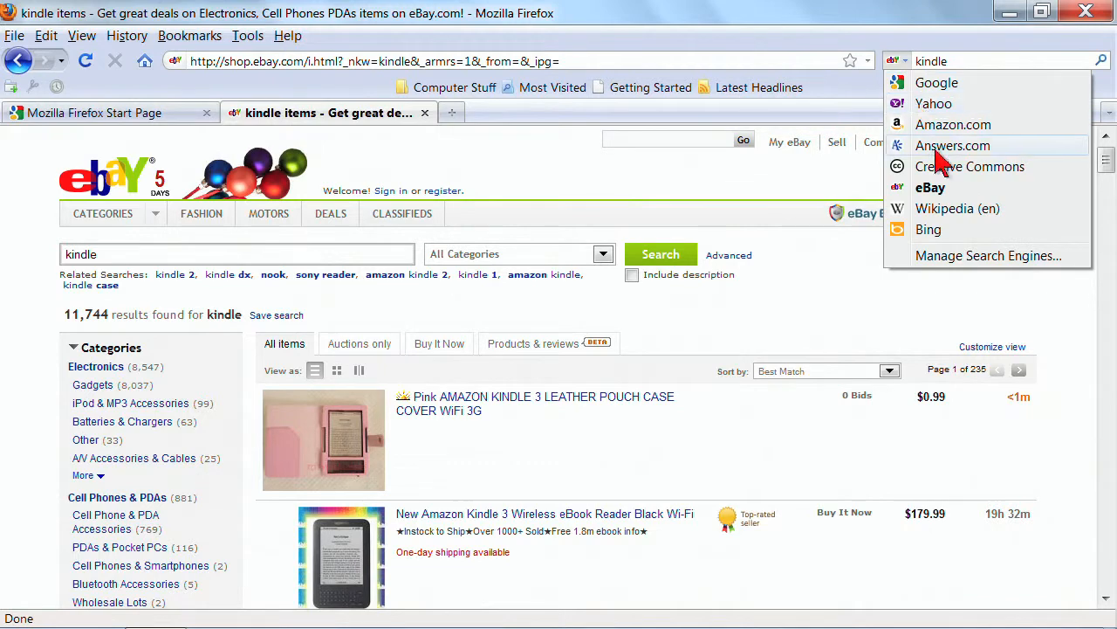